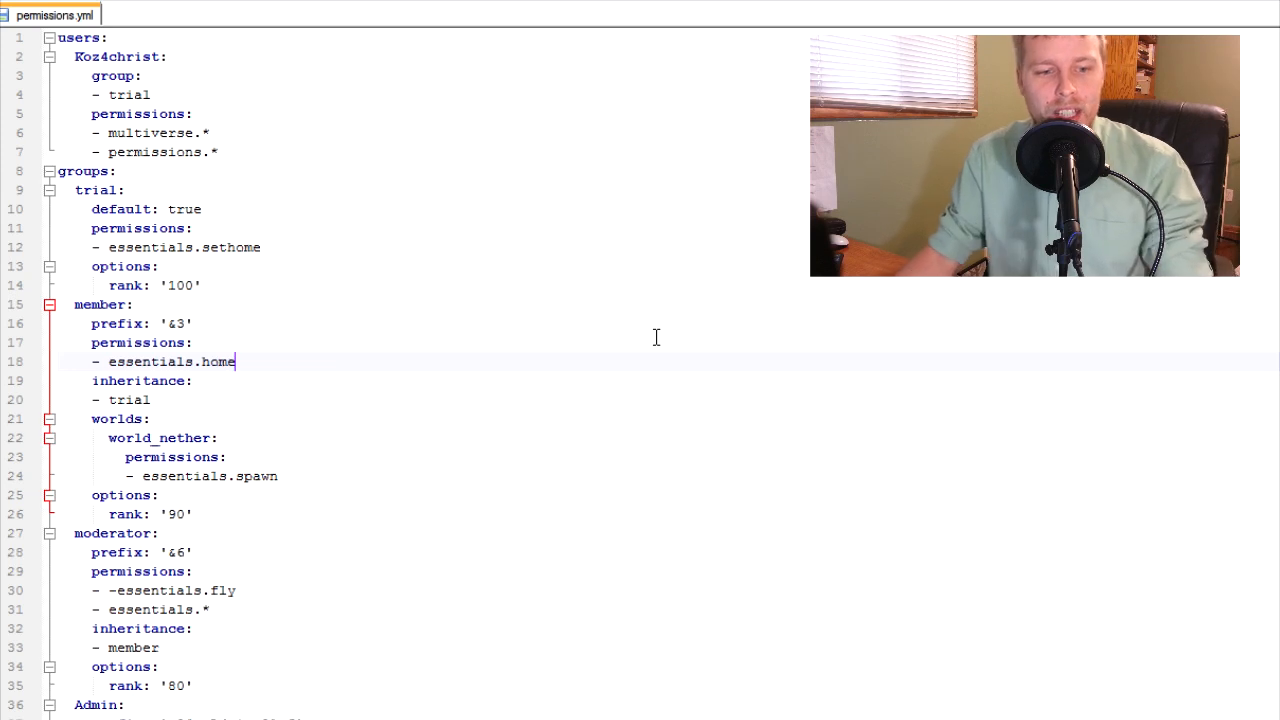
{"action": "mouse_move", "coordinate": [394, 144]}
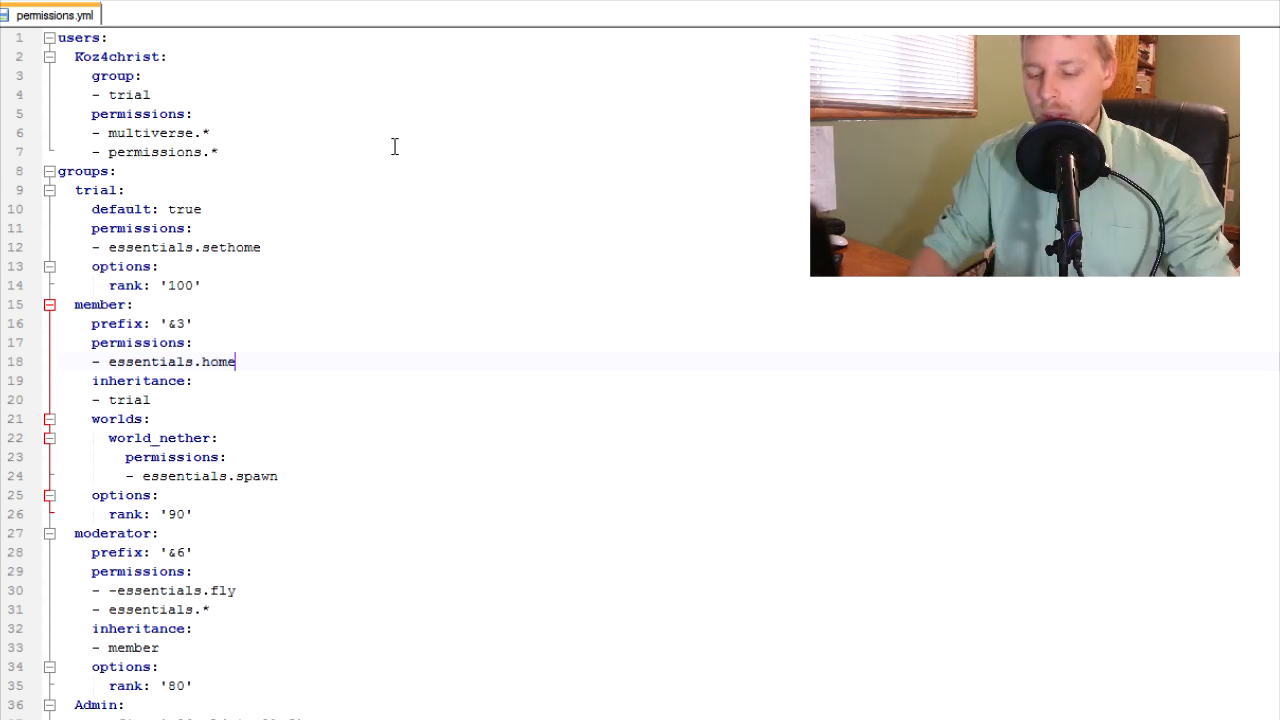
{"action": "mouse_move", "coordinate": [252, 368]}
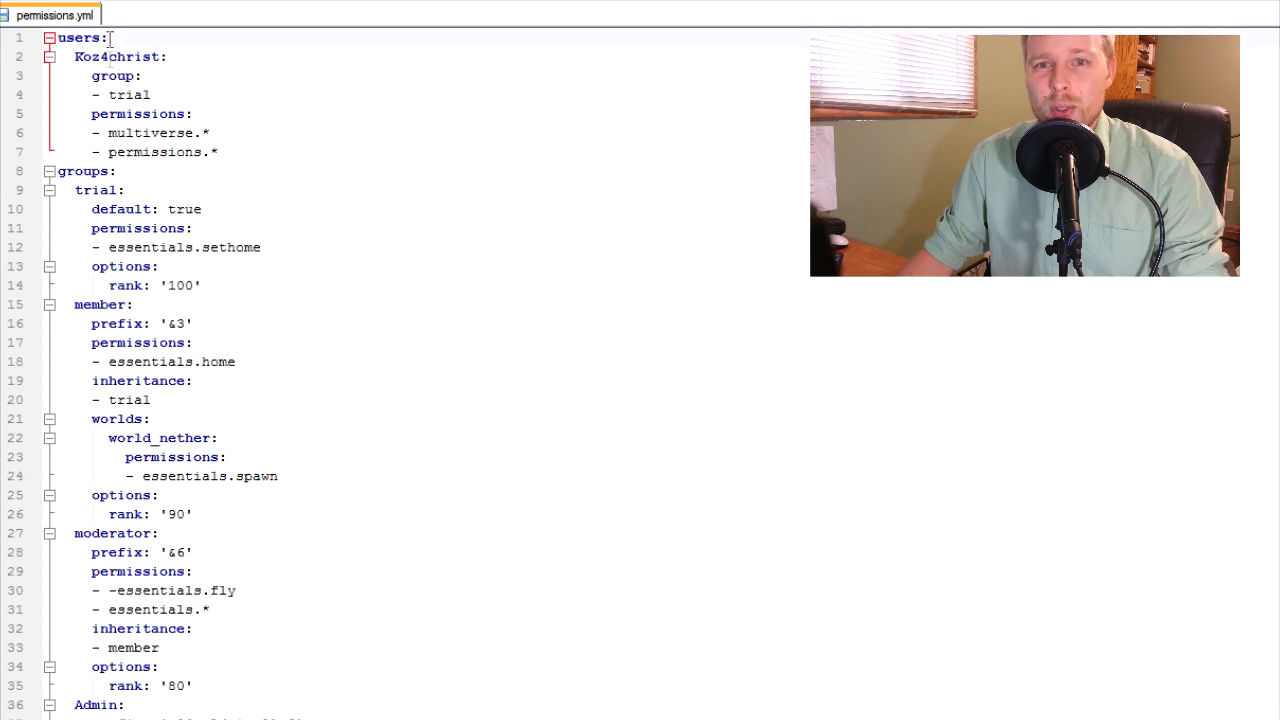
Point out the users permissions heading, multiverse node and wildcard node, then scroll to the groups section.
{"action": "left_click", "coordinate": [148, 94]}
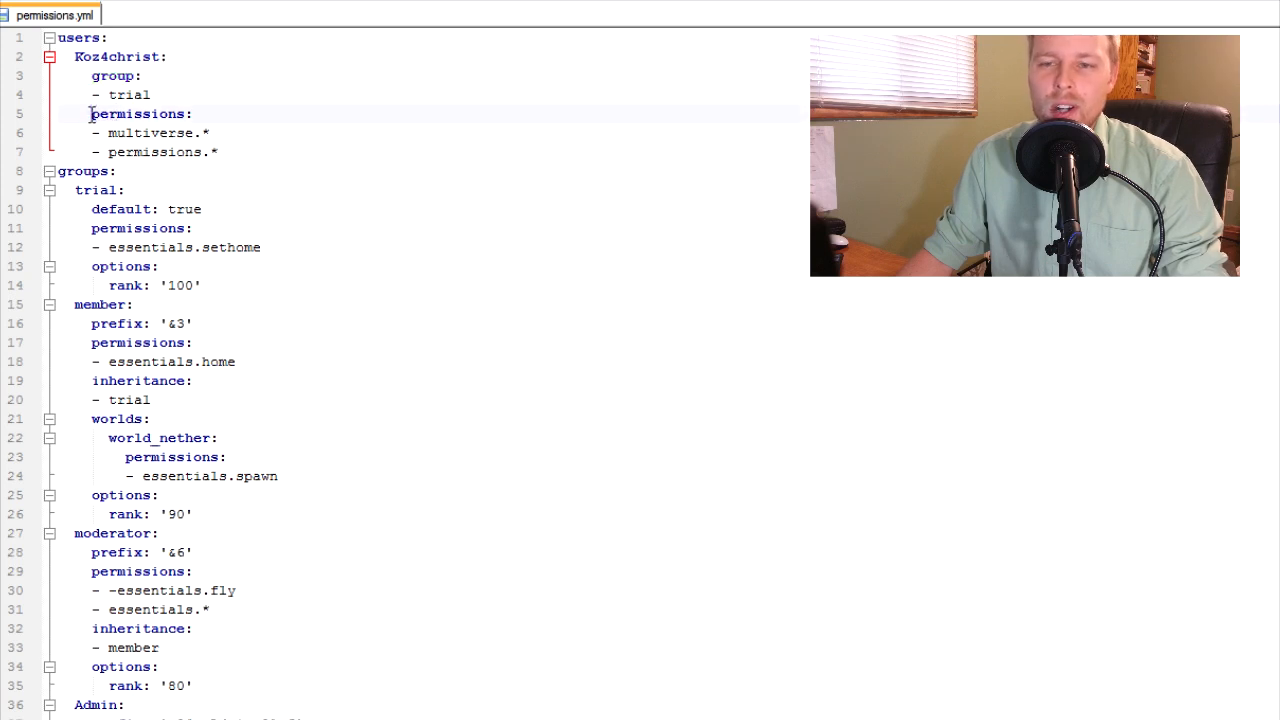
{"action": "double_click", "coordinate": [138, 112]}
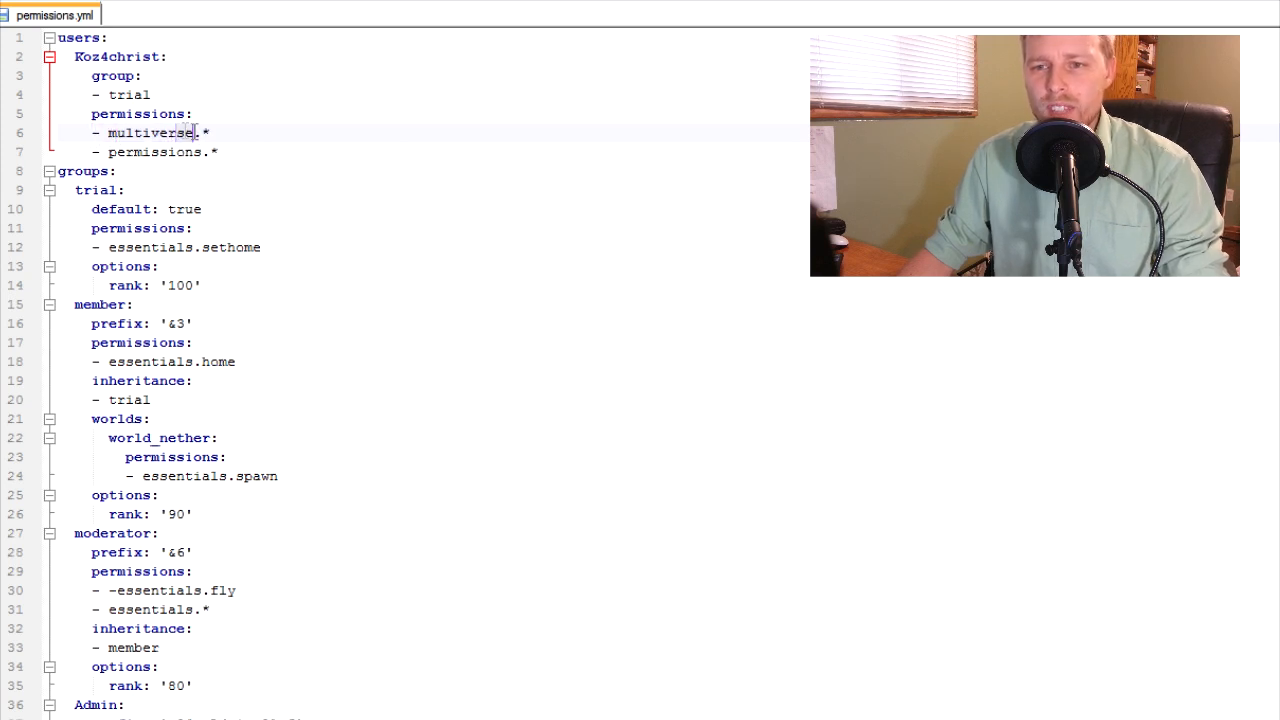
{"action": "double_click", "coordinate": [150, 132]}
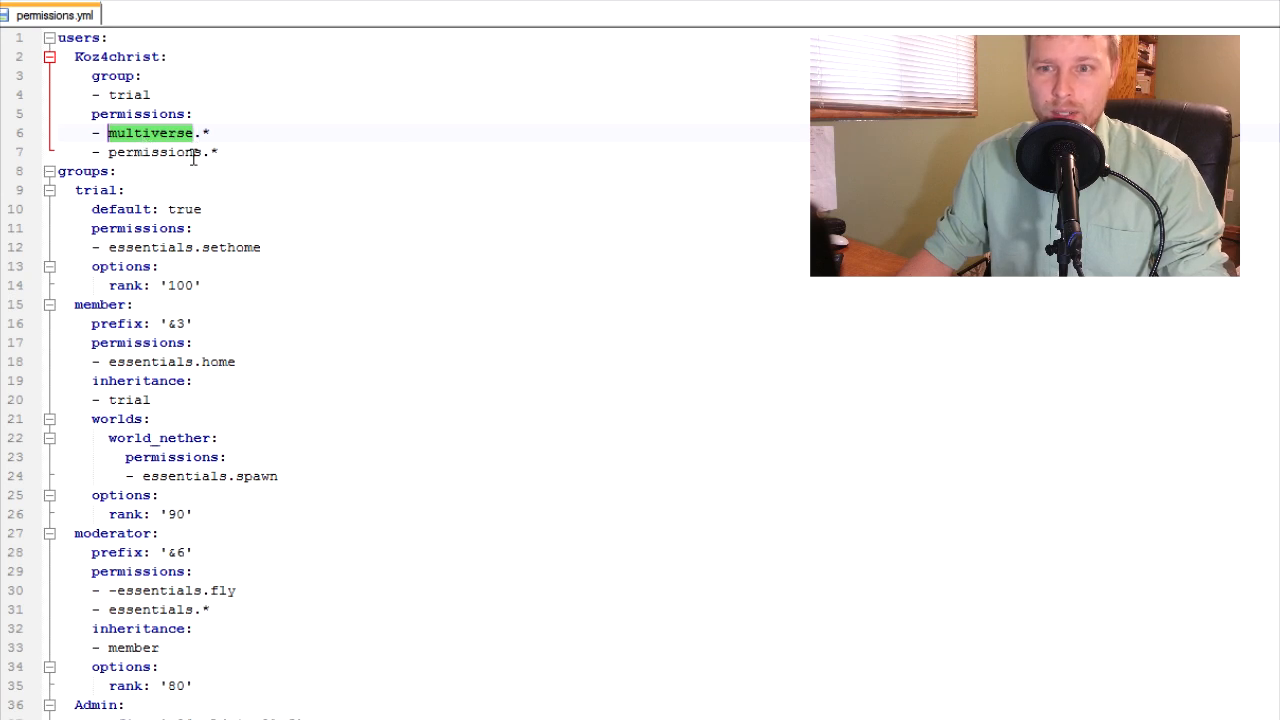
{"action": "double_click", "coordinate": [154, 152]}
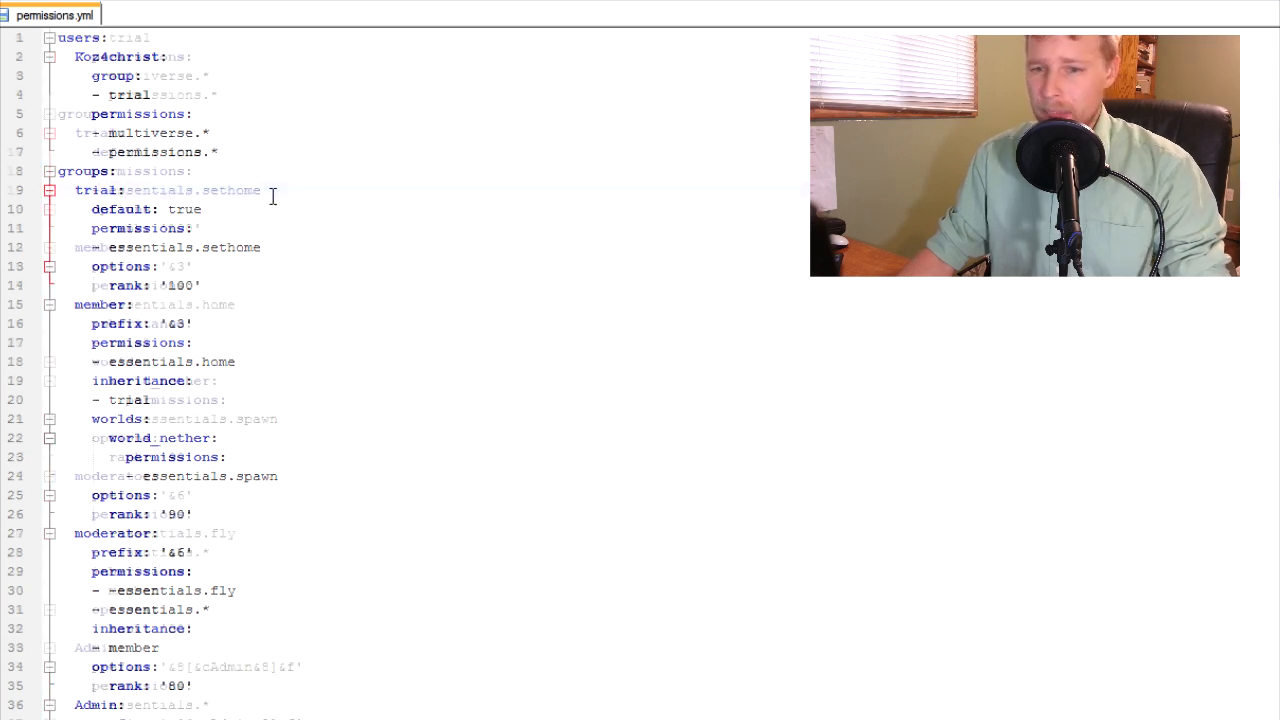
{"action": "scroll", "scroll_direction": "down", "scroll_amount": 3}
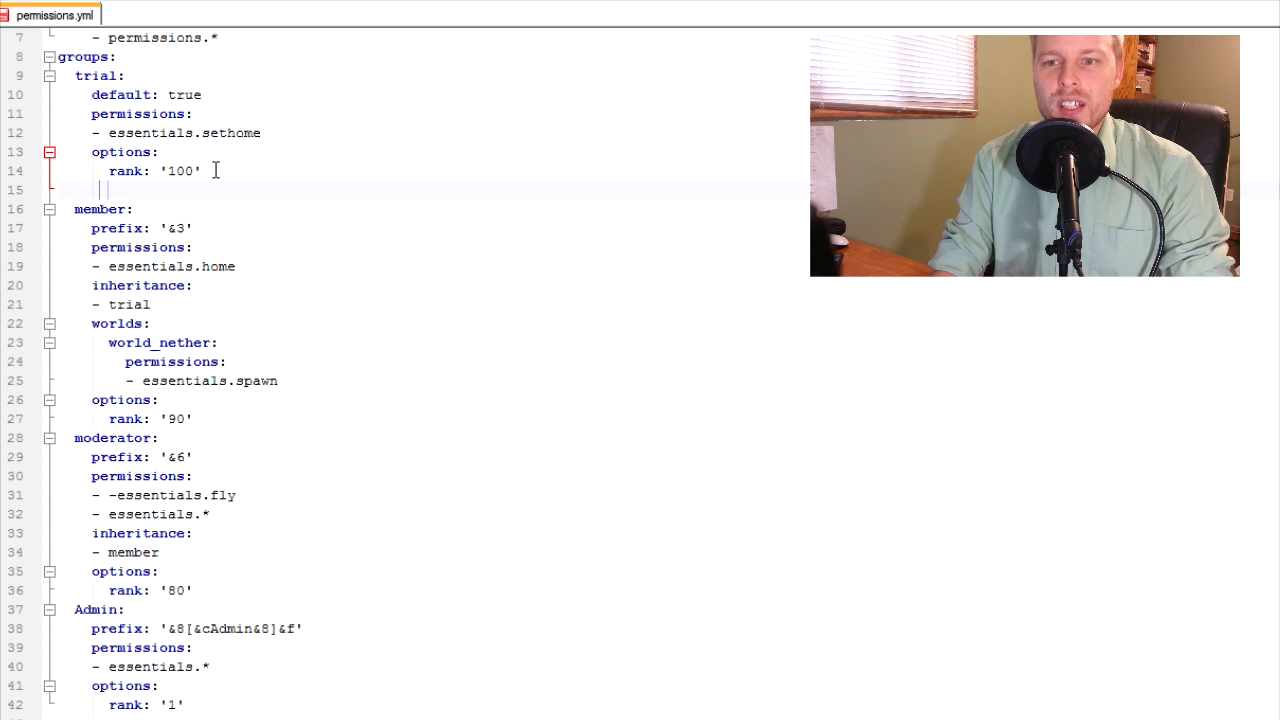
Try a 'ladder: cop' entry under trial's rank '100', then undo it so only the rank remains.
{"action": "type", "text": "ladder"}
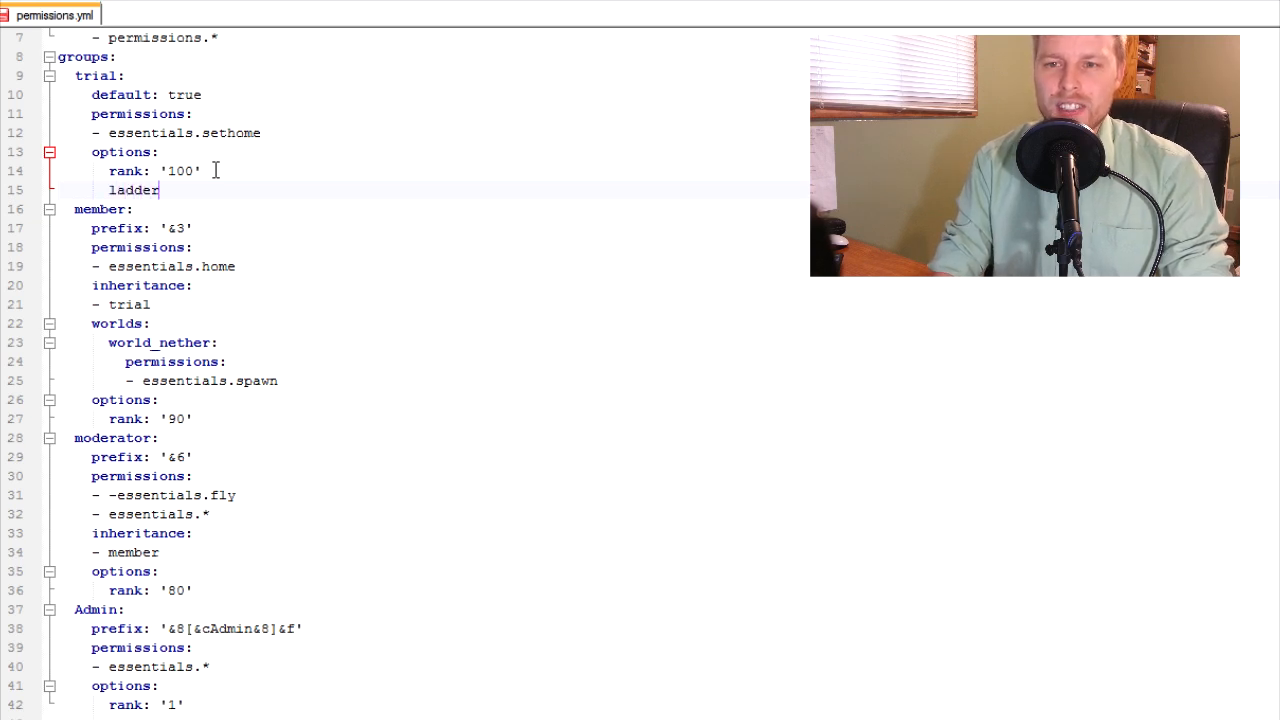
{"action": "type", "text": ":"}
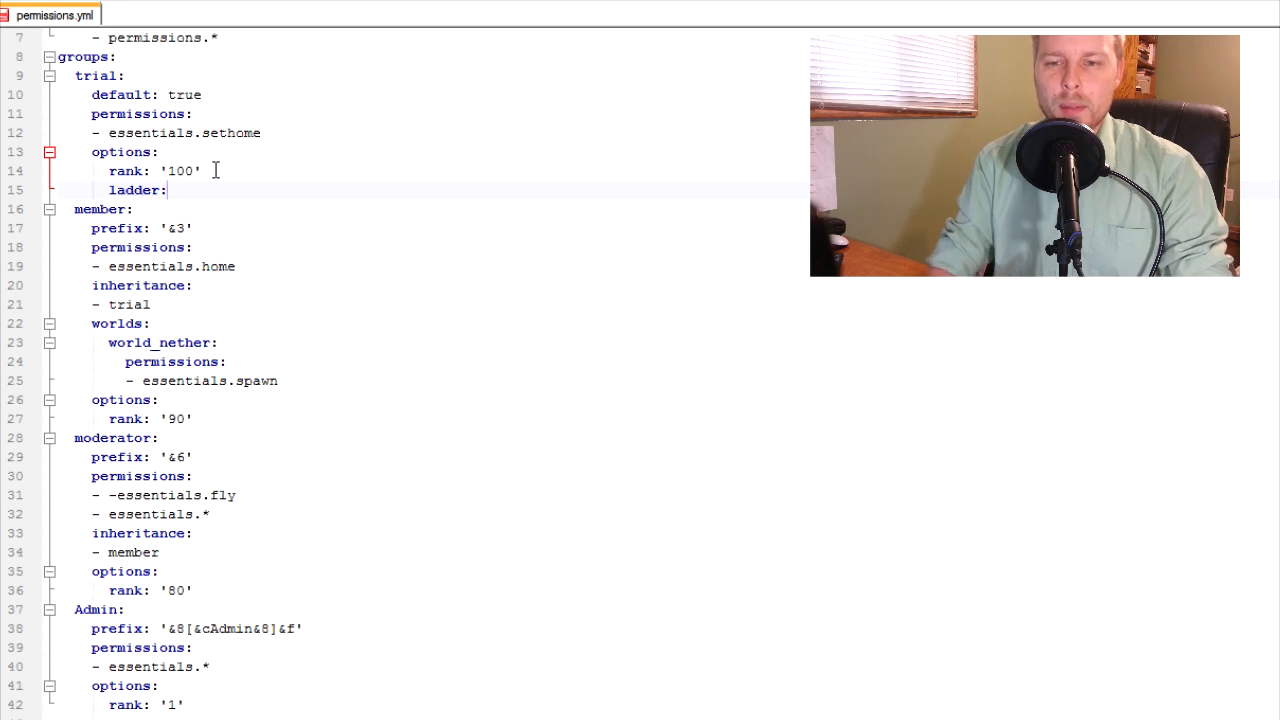
{"action": "left_click", "coordinate": [176, 190]}
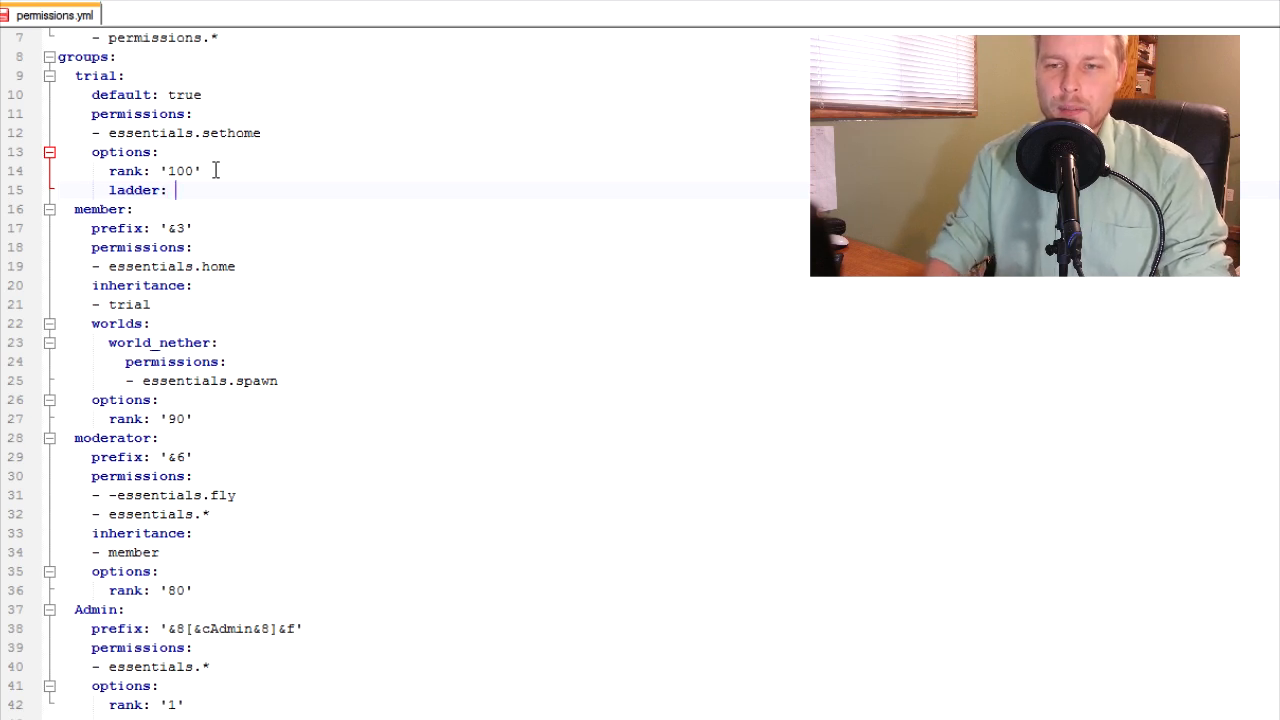
{"action": "type", "text": "cop"}
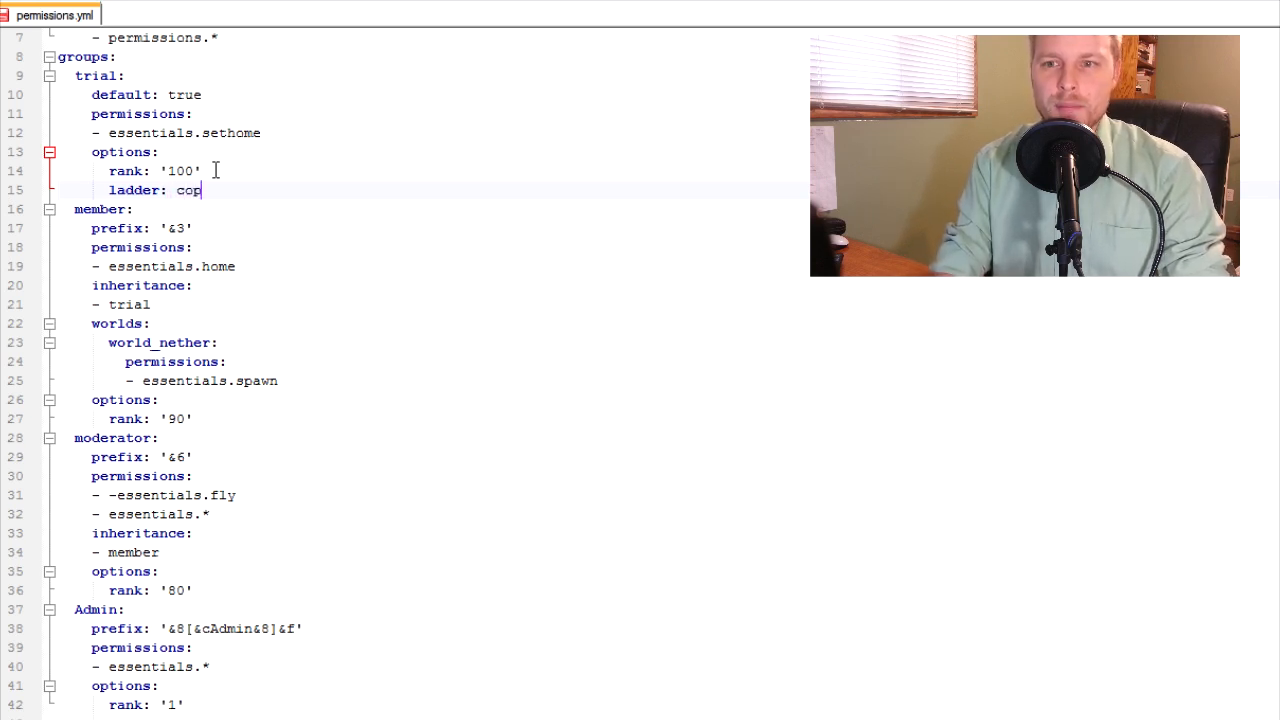
{"action": "key", "text": "Ctrl+Z"}
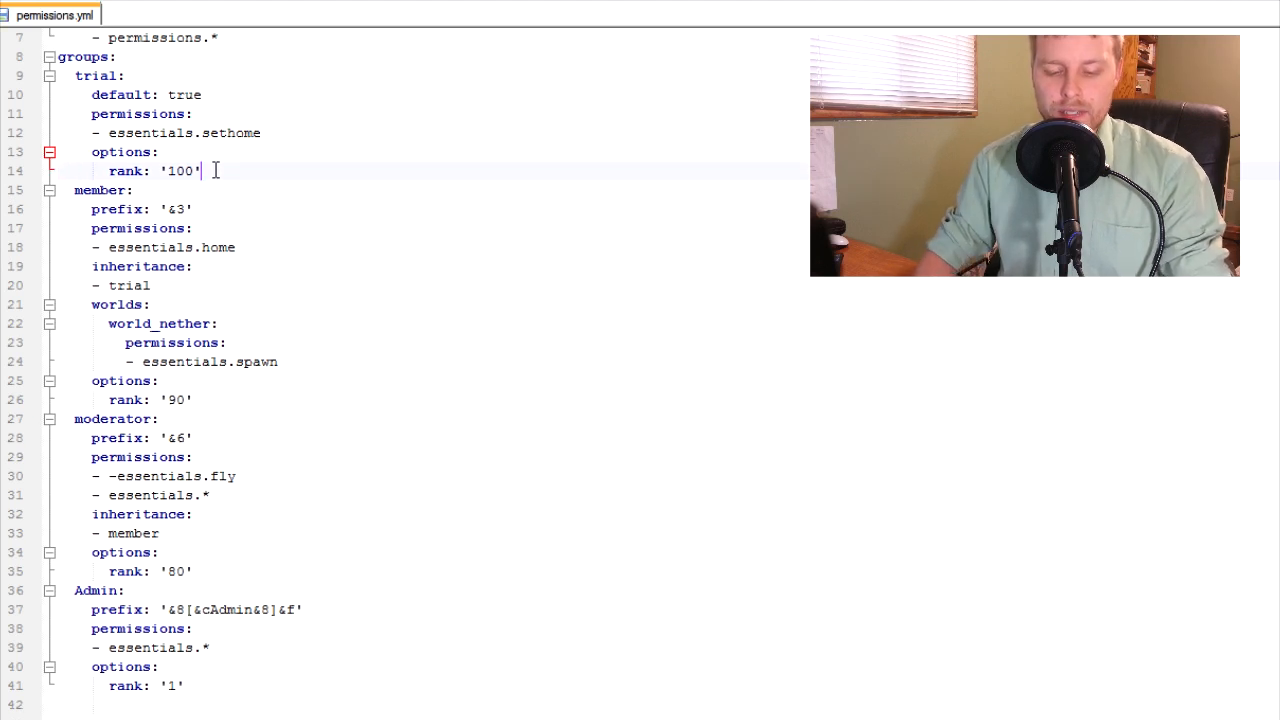
{"action": "left_click", "coordinate": [150, 190]}
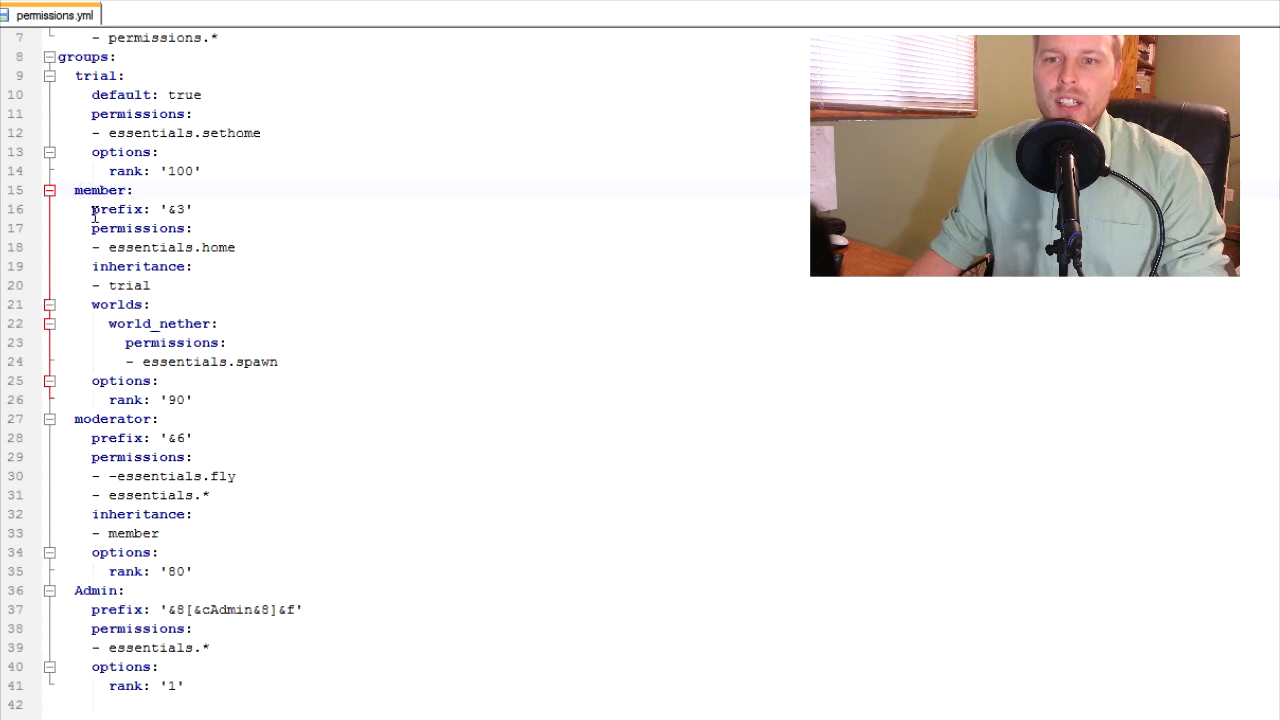
{"action": "double_click", "coordinate": [120, 210]}
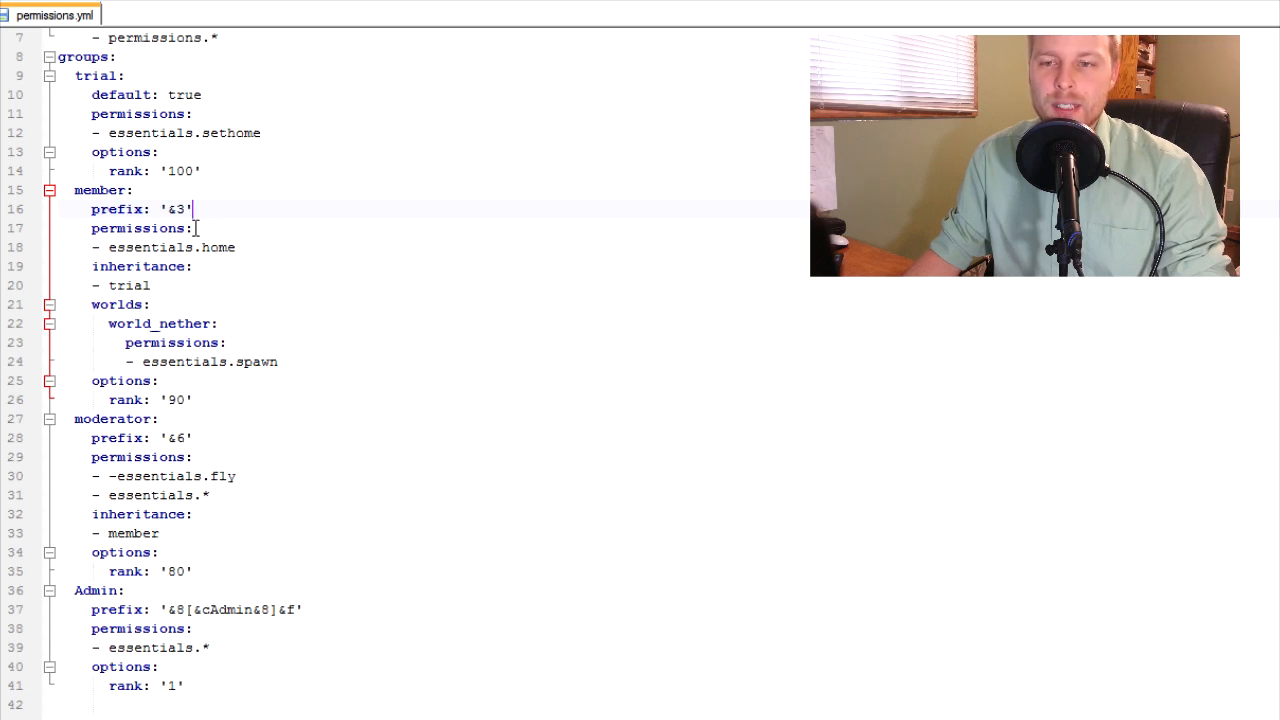
{"action": "double_click", "coordinate": [228, 608]}
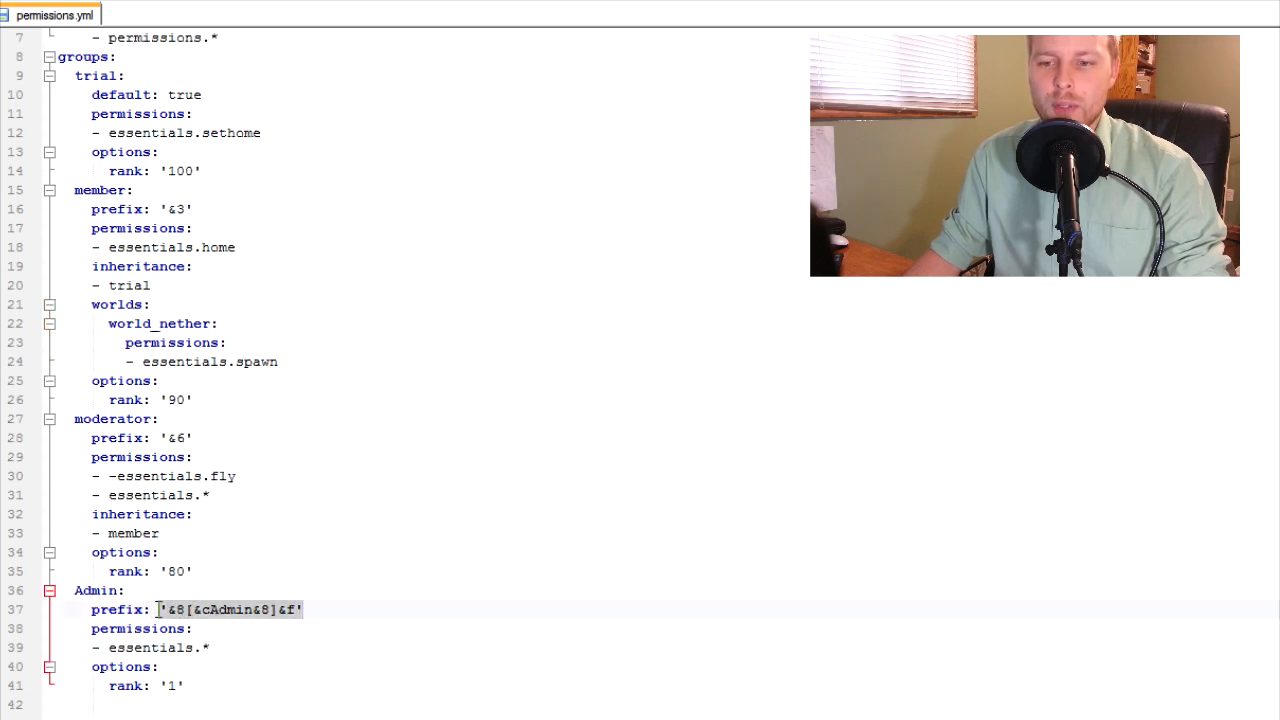
{"action": "mouse_move", "coordinate": [200, 620]}
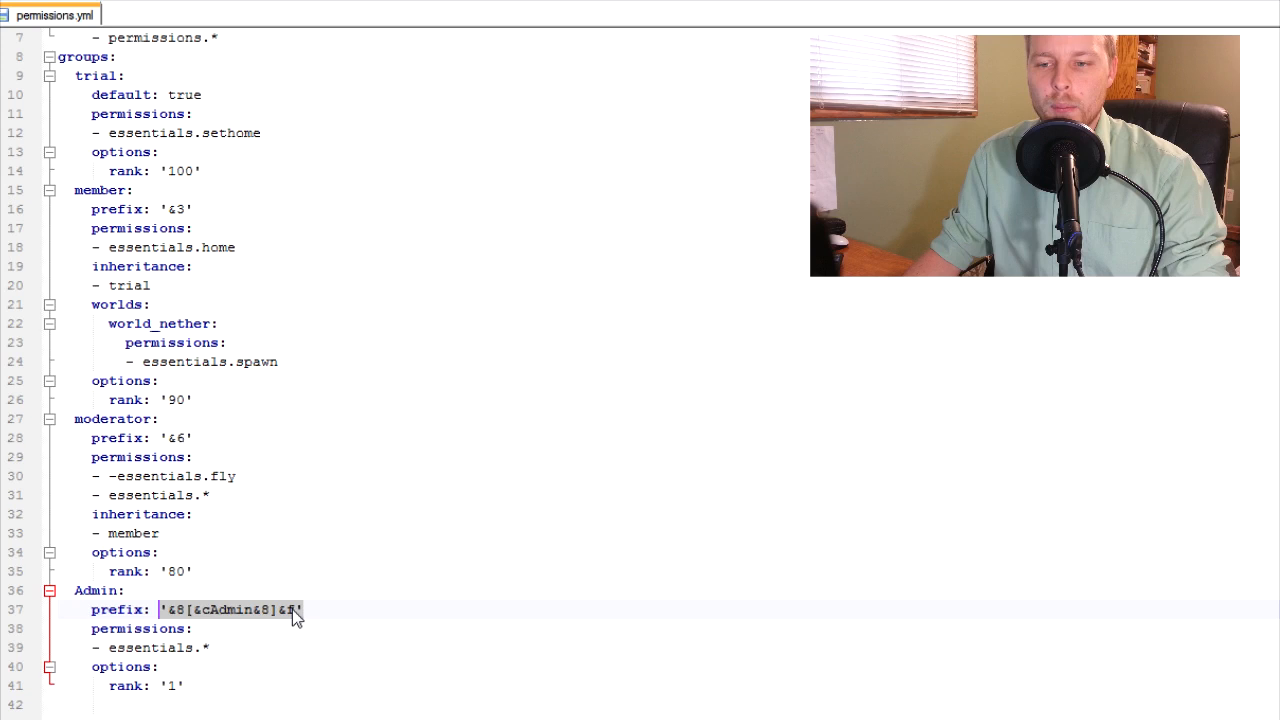
{"action": "left_click", "coordinate": [234, 248]}
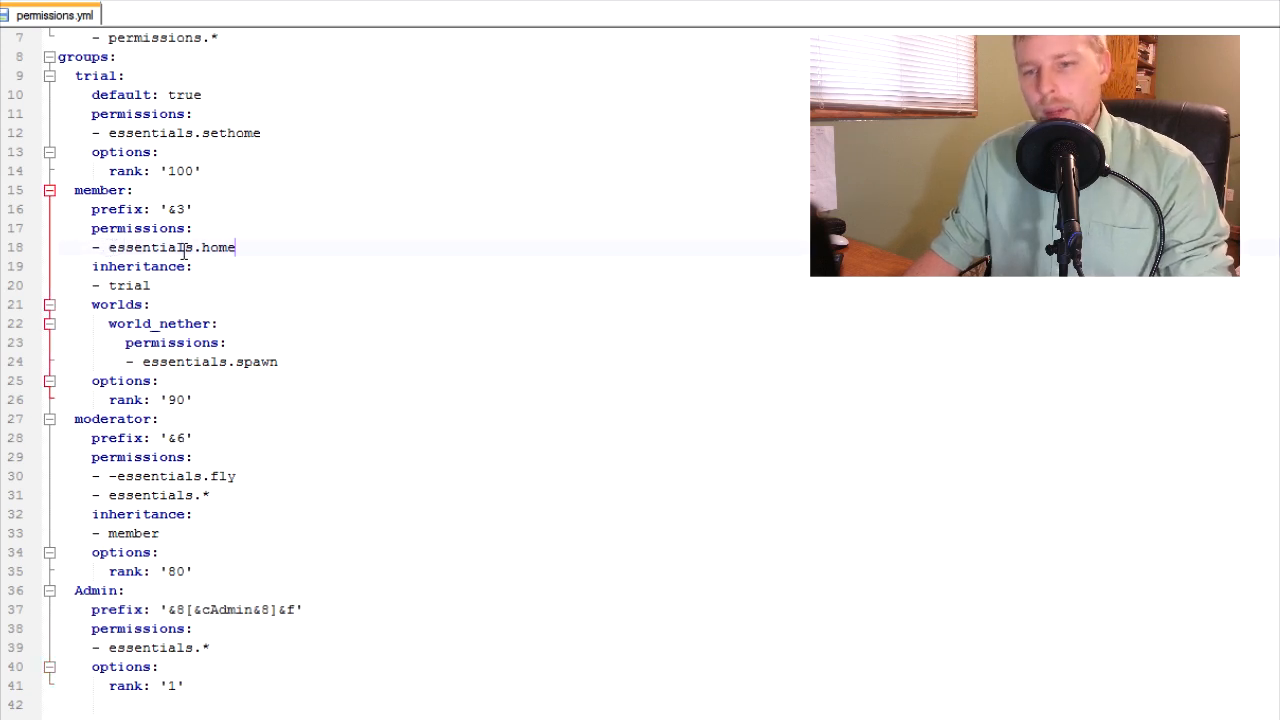
{"action": "left_click", "coordinate": [240, 248]}
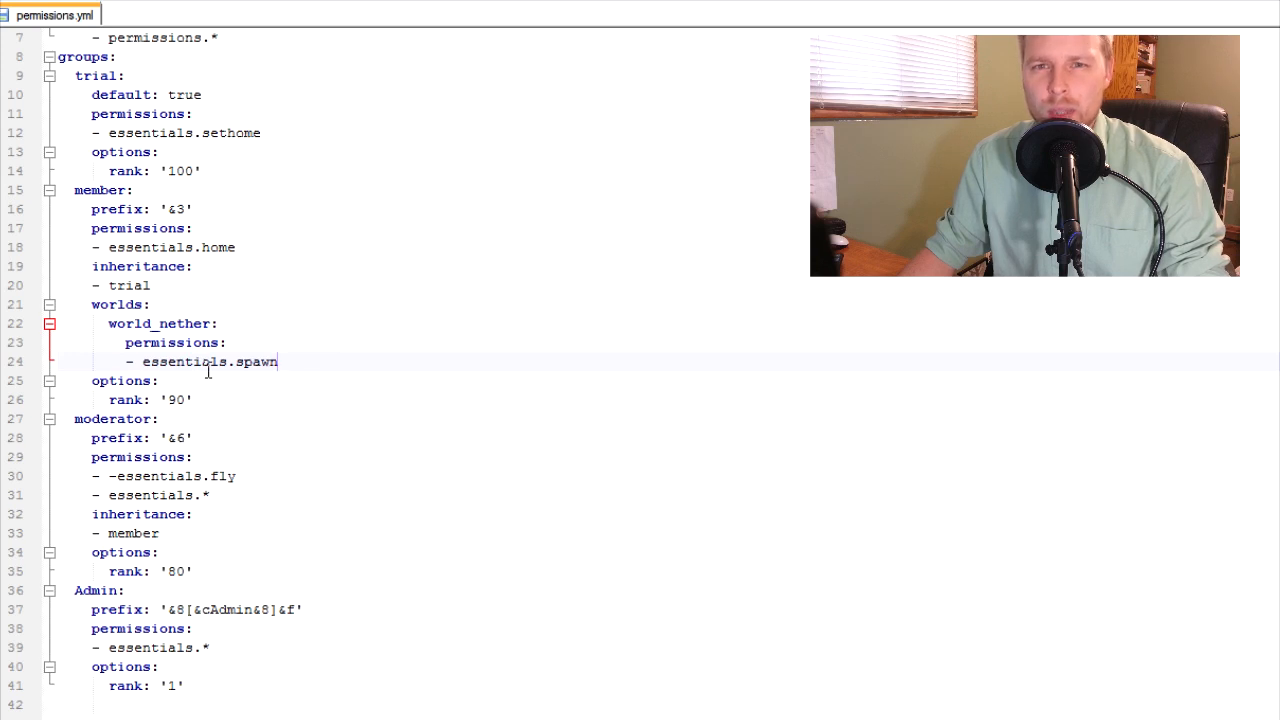
{"action": "left_click", "coordinate": [156, 380]}
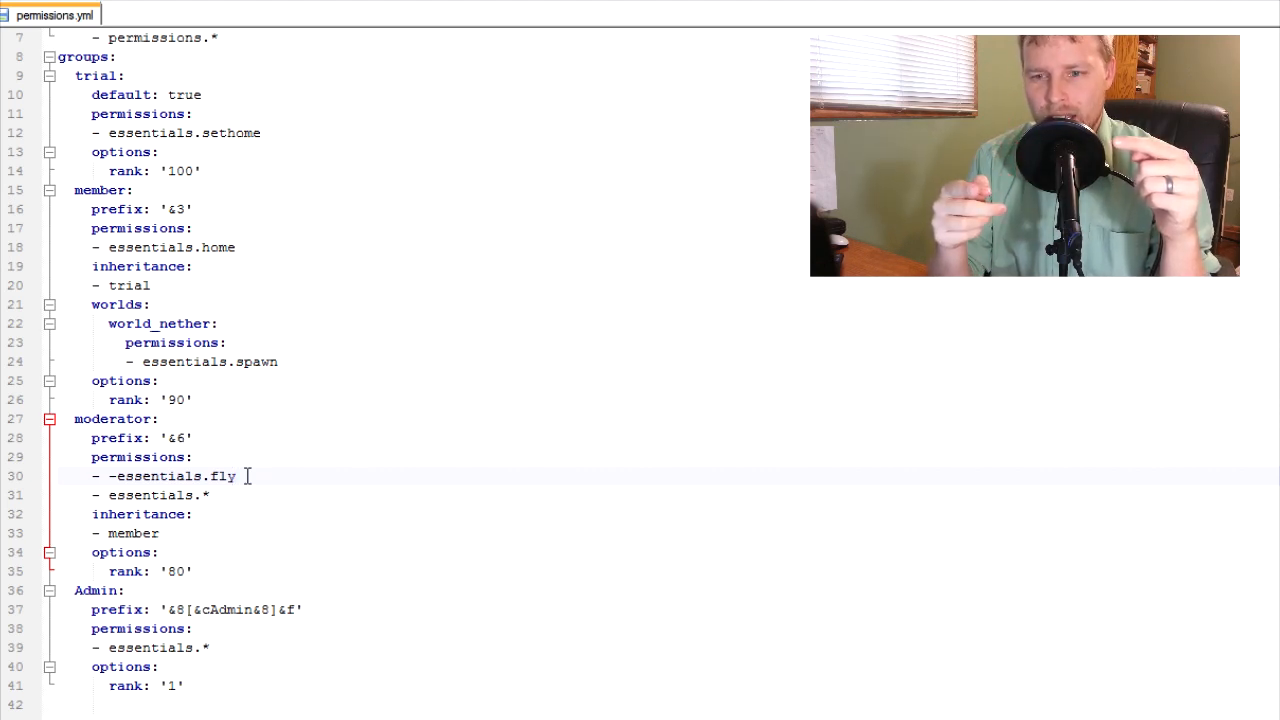
{"action": "mouse_move", "coordinate": [204, 496]}
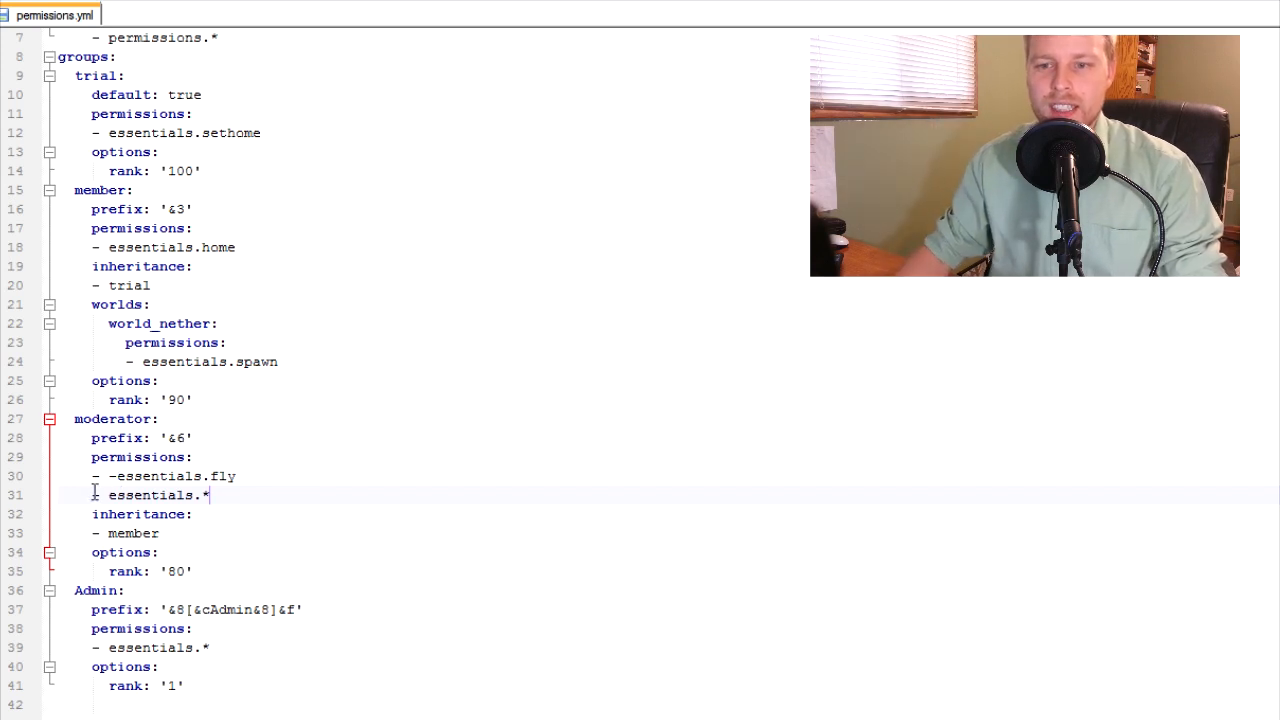
{"action": "mouse_move", "coordinate": [244, 476]}
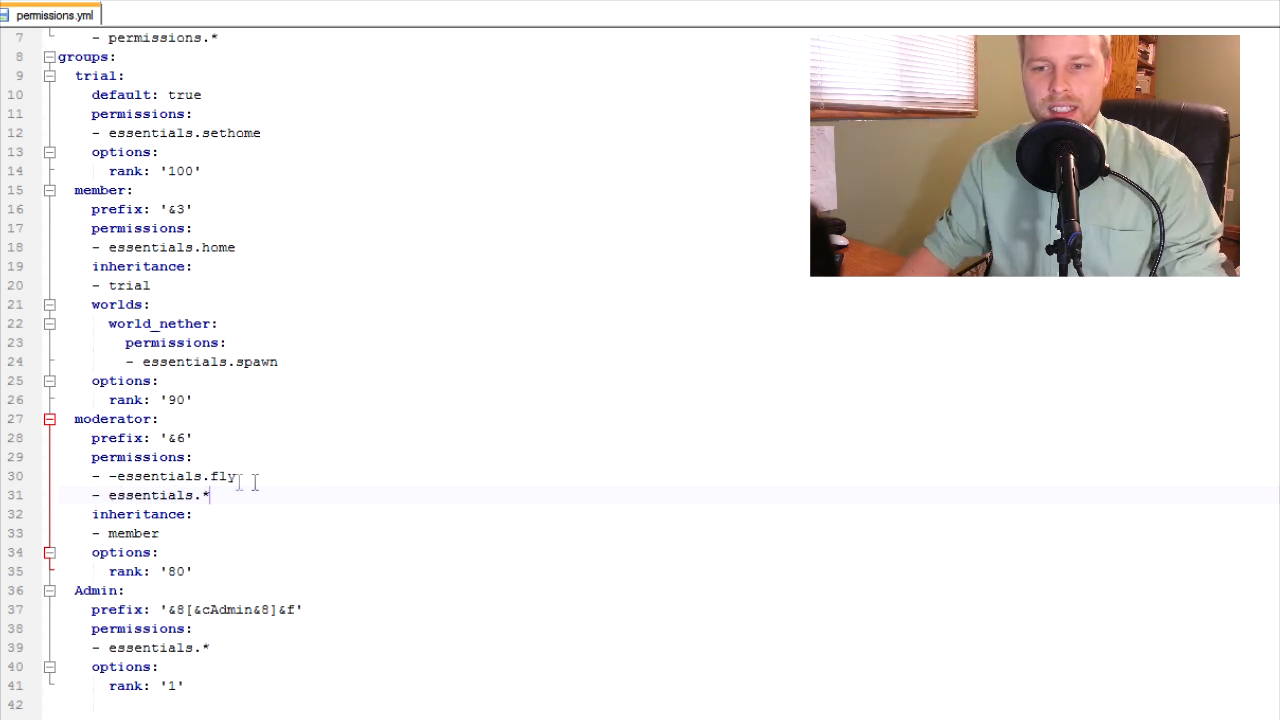
{"action": "double_click", "coordinate": [160, 476]}
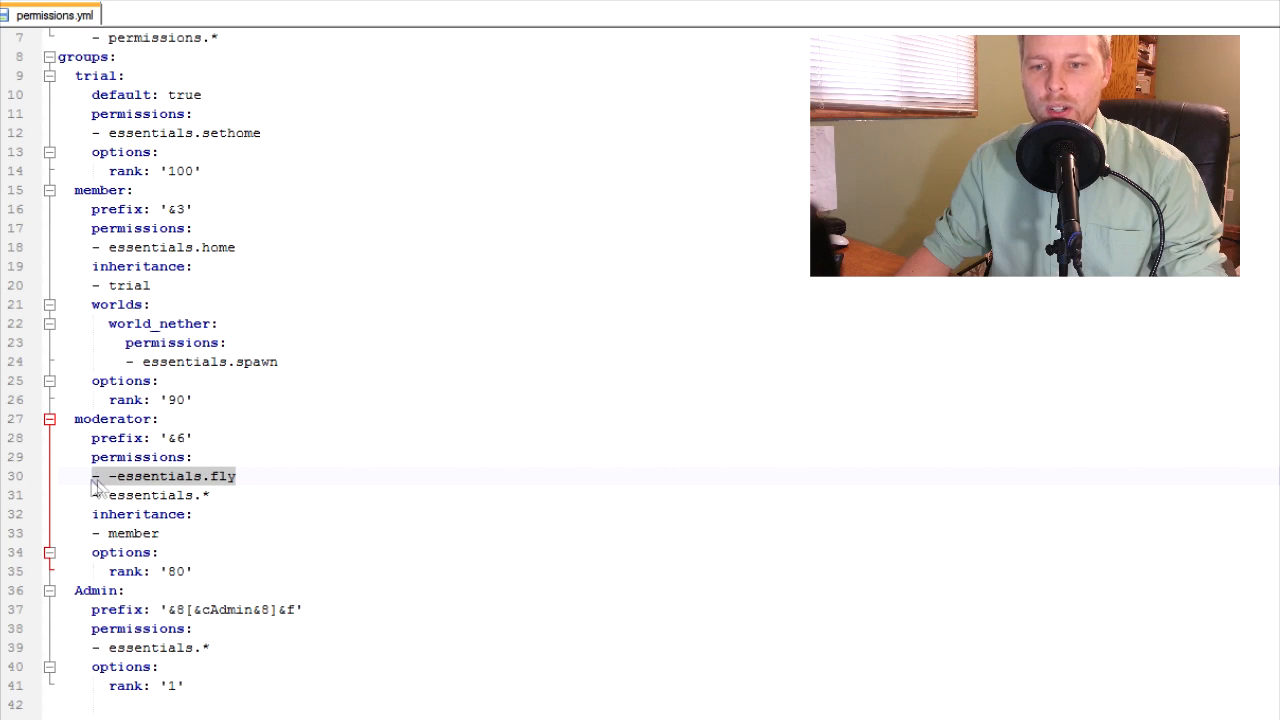
{"action": "mouse_move", "coordinate": [178, 500]}
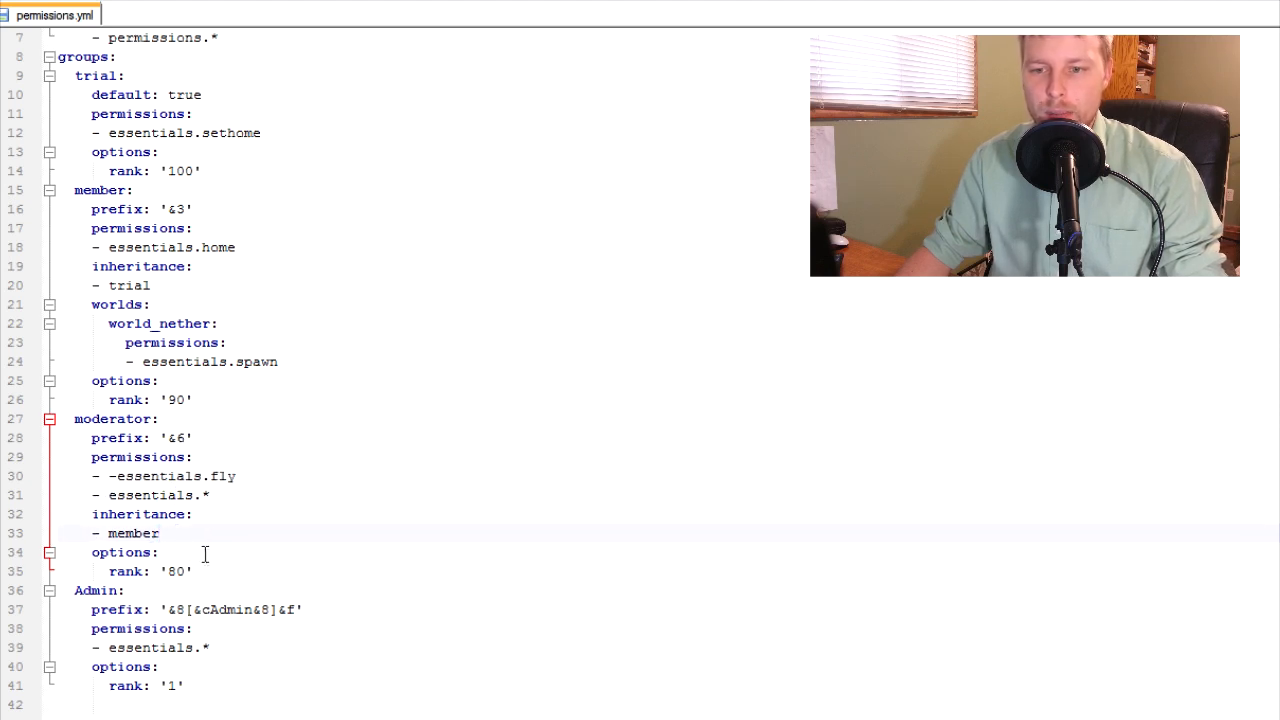
{"action": "left_click", "coordinate": [210, 648]}
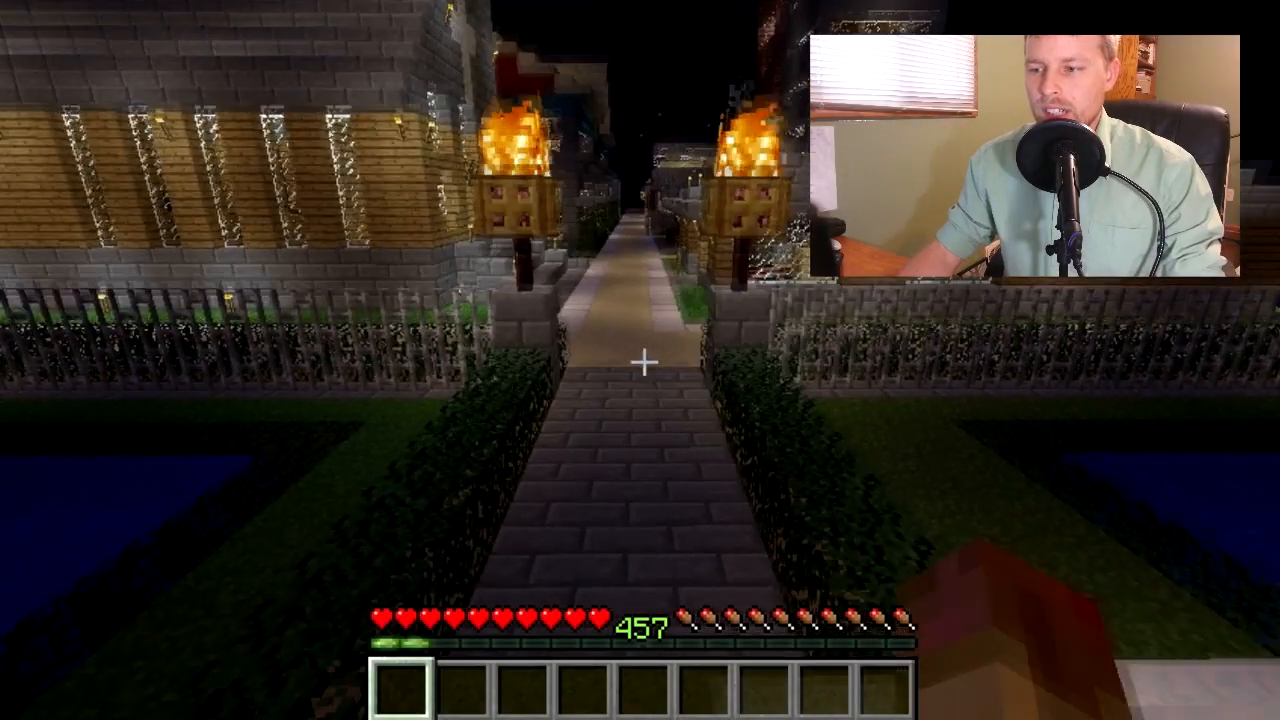
Walk forward down the town street as the ungrouped player.
{"action": "key", "text": "w"}
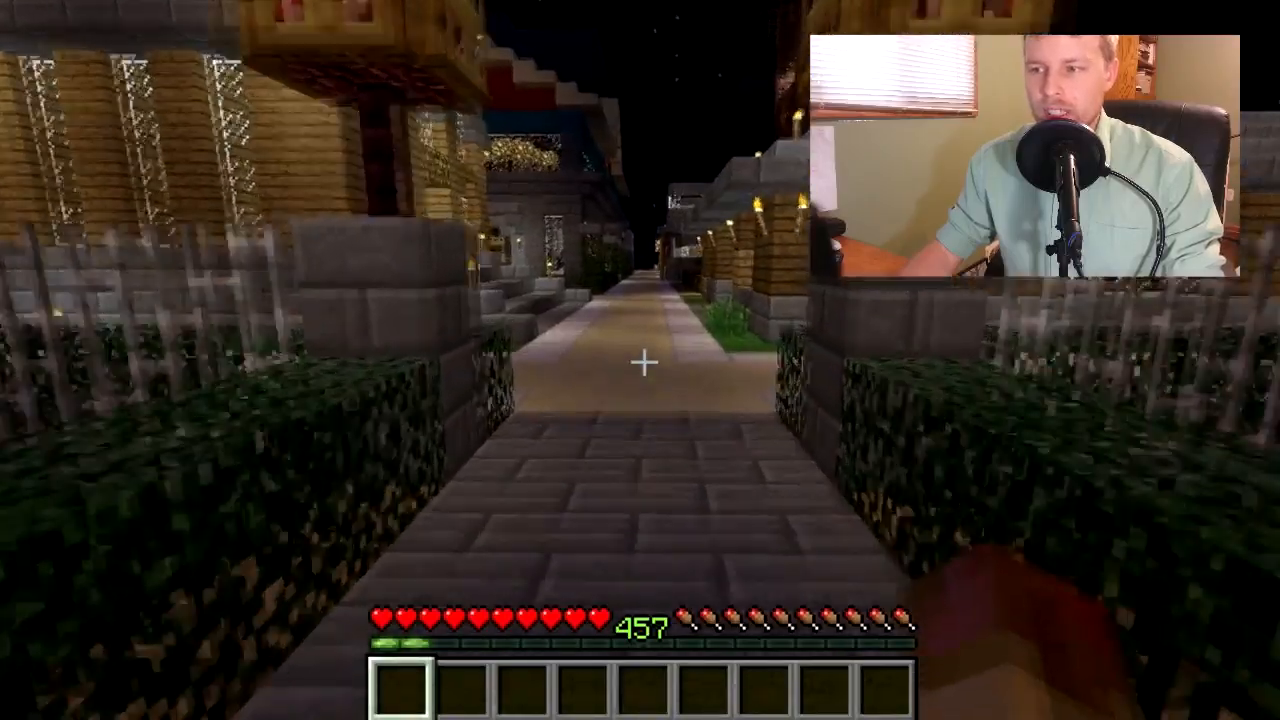
{"action": "key", "text": "w"}
{"action": "type", "text": "/"}
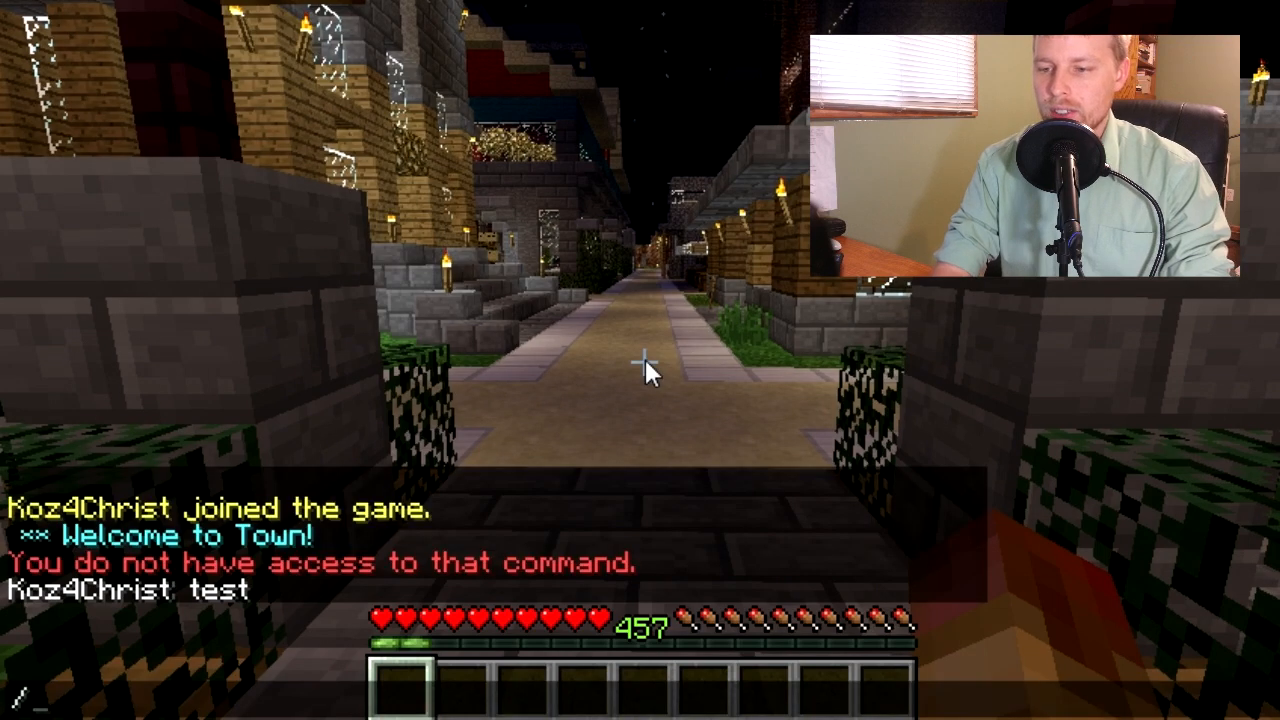
Enter 'pex user Koz4Christ group set member' in chat without the leading slash.
{"action": "type", "text": "pex"}
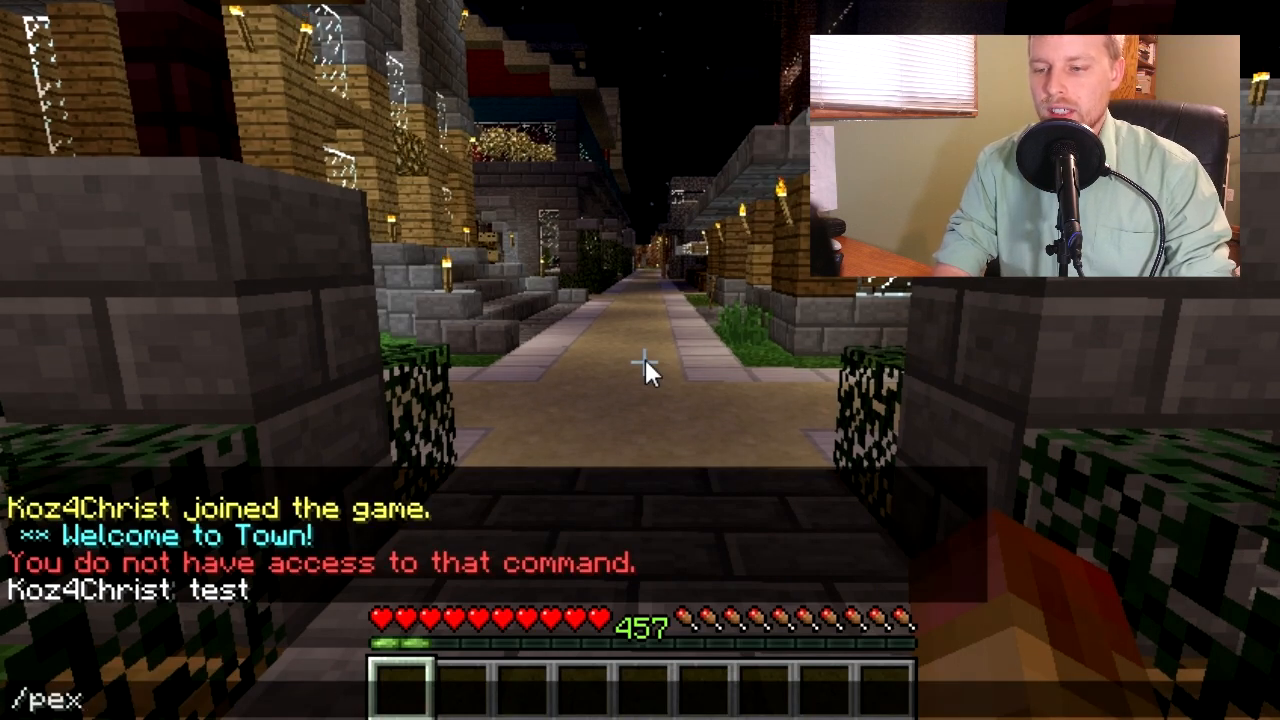
{"action": "type", "text": "user"}
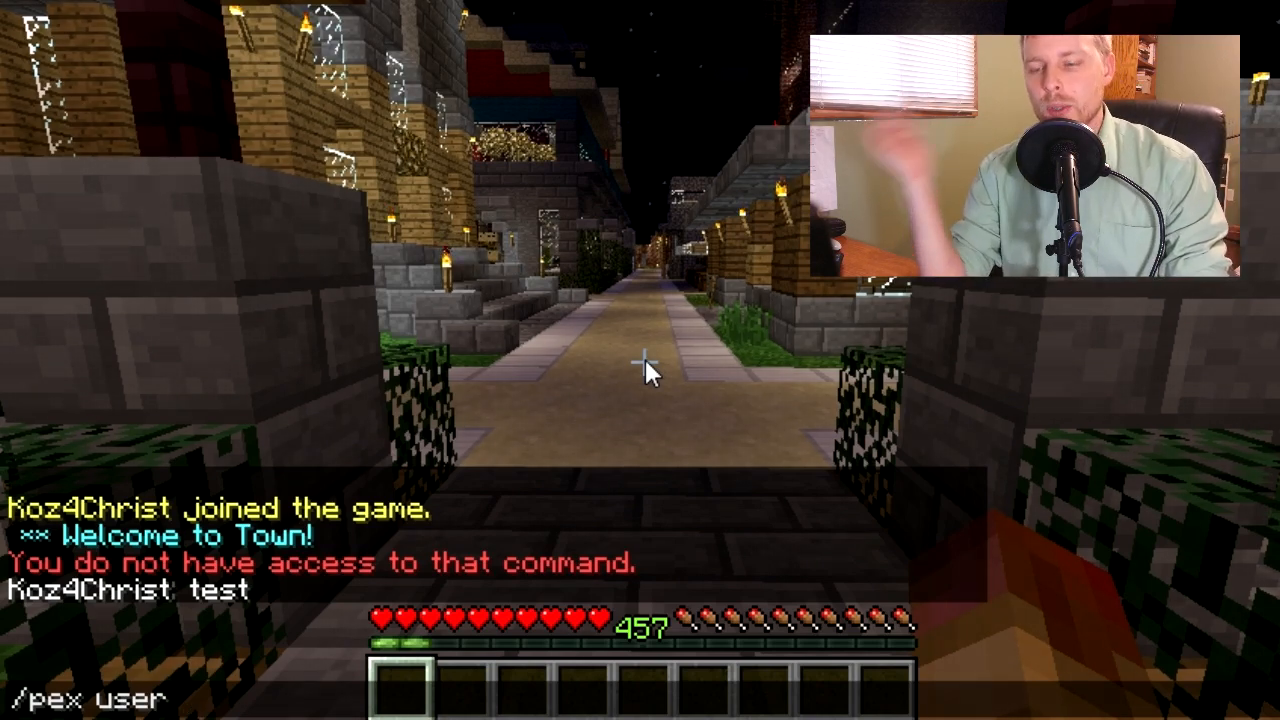
{"action": "type", "text": "Koz4Christ"}
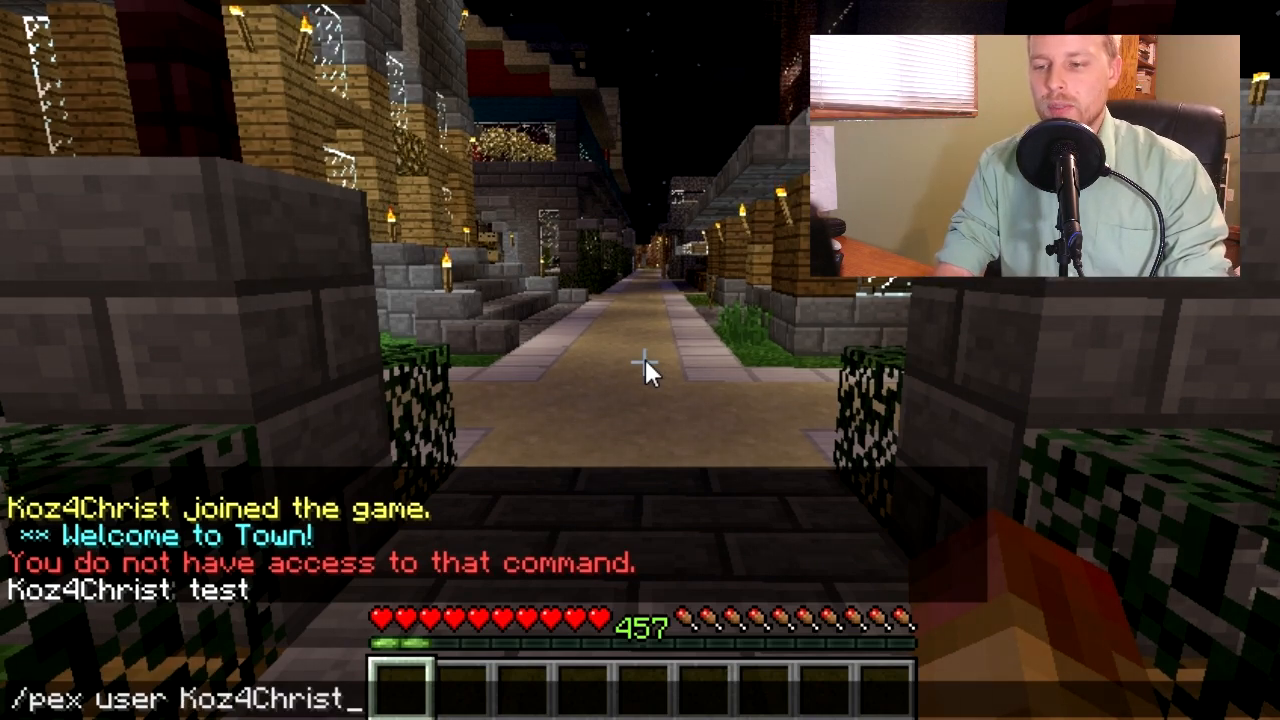
{"action": "type", "text": "group"}
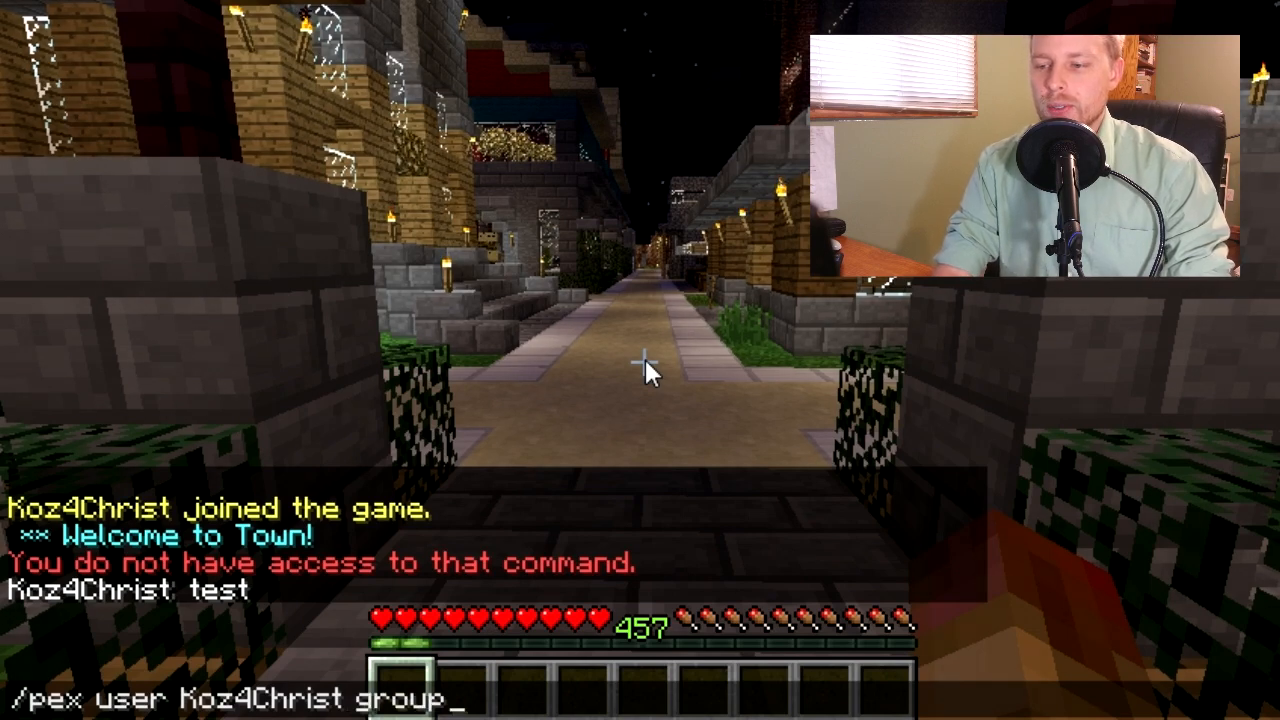
{"action": "type", "text": "set"}
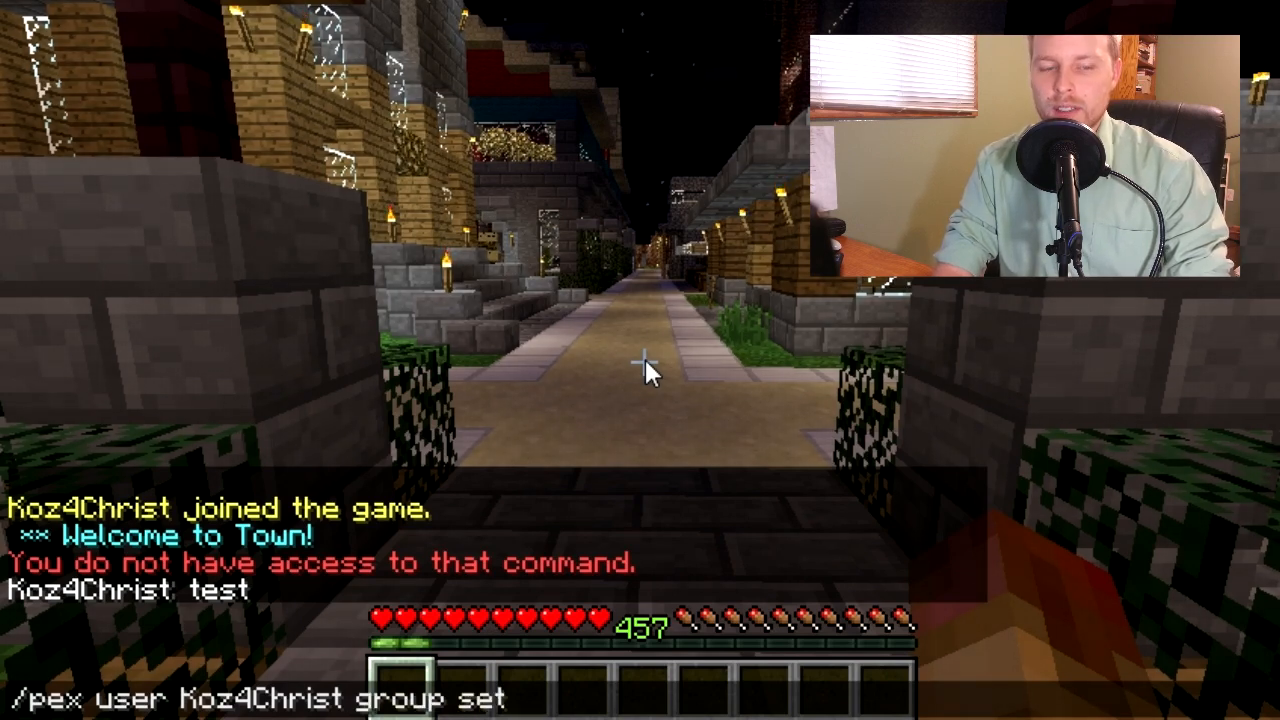
{"action": "type", "text": "member"}
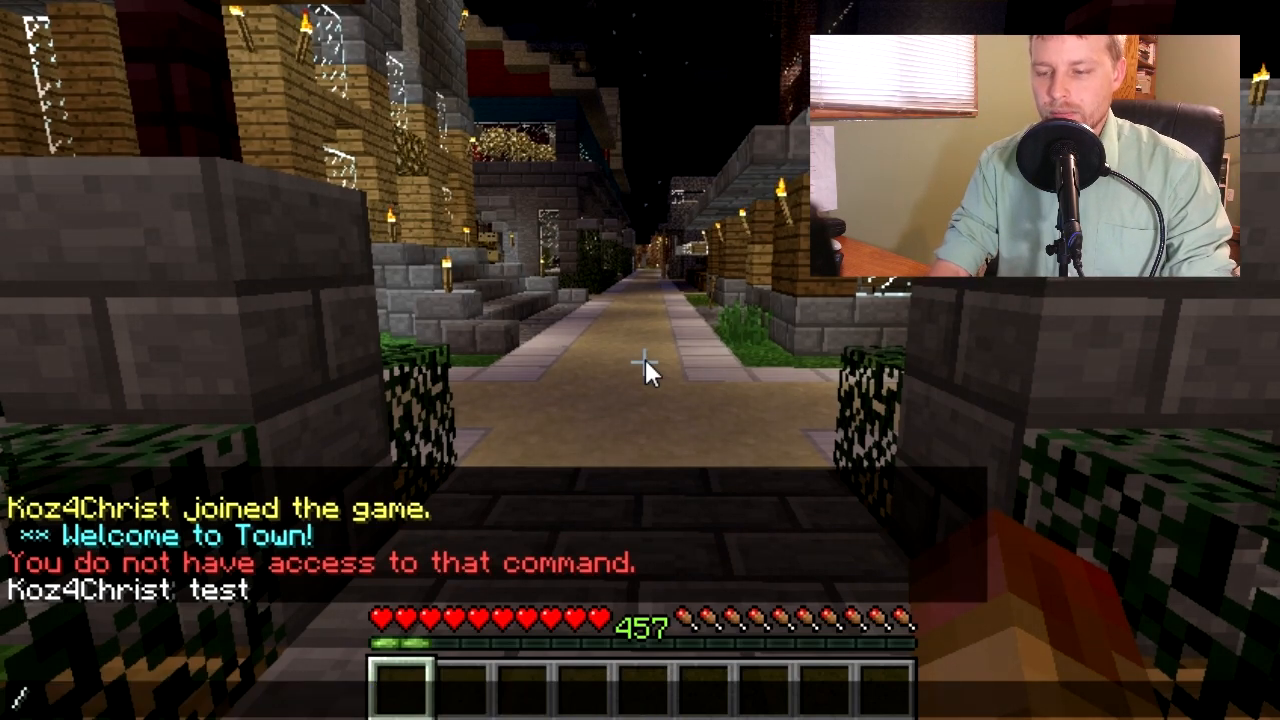
Re-enter '/pex user Koz4Christ group set member' and run it, getting 'User groups set!'.
{"action": "type", "text": "/pex promote"}
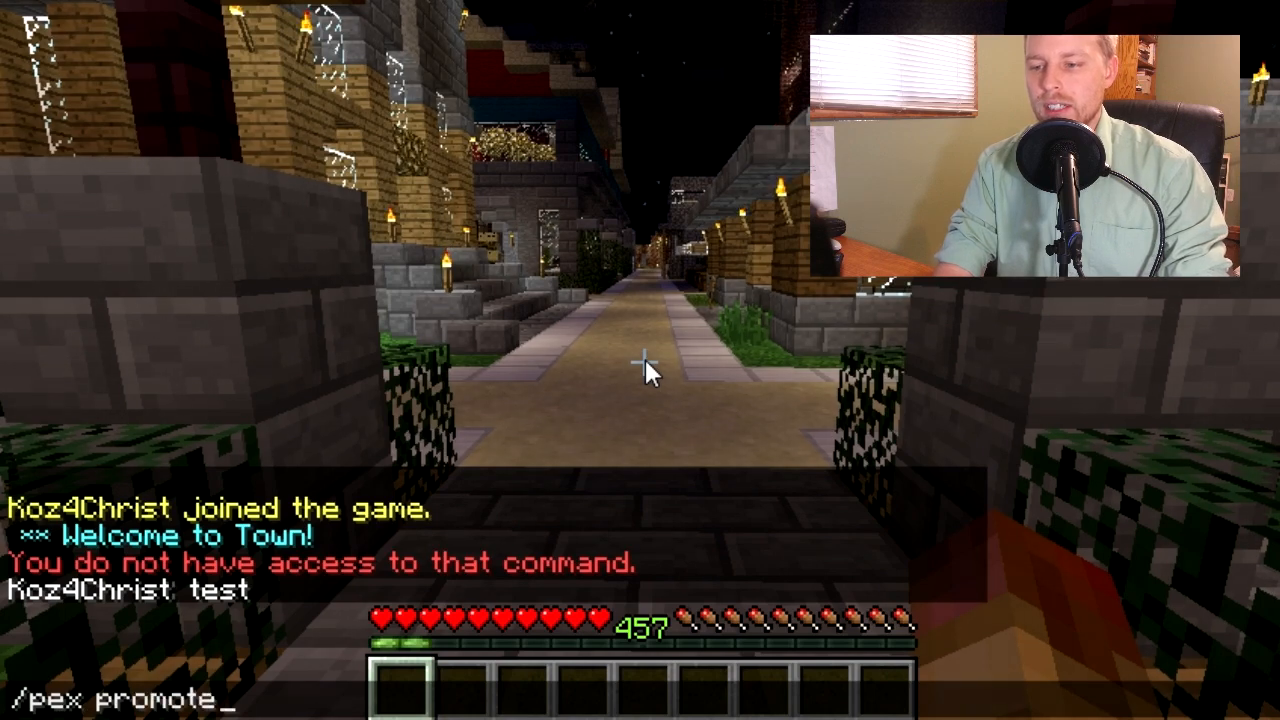
{"action": "type", "text": "Koz4Christ"}
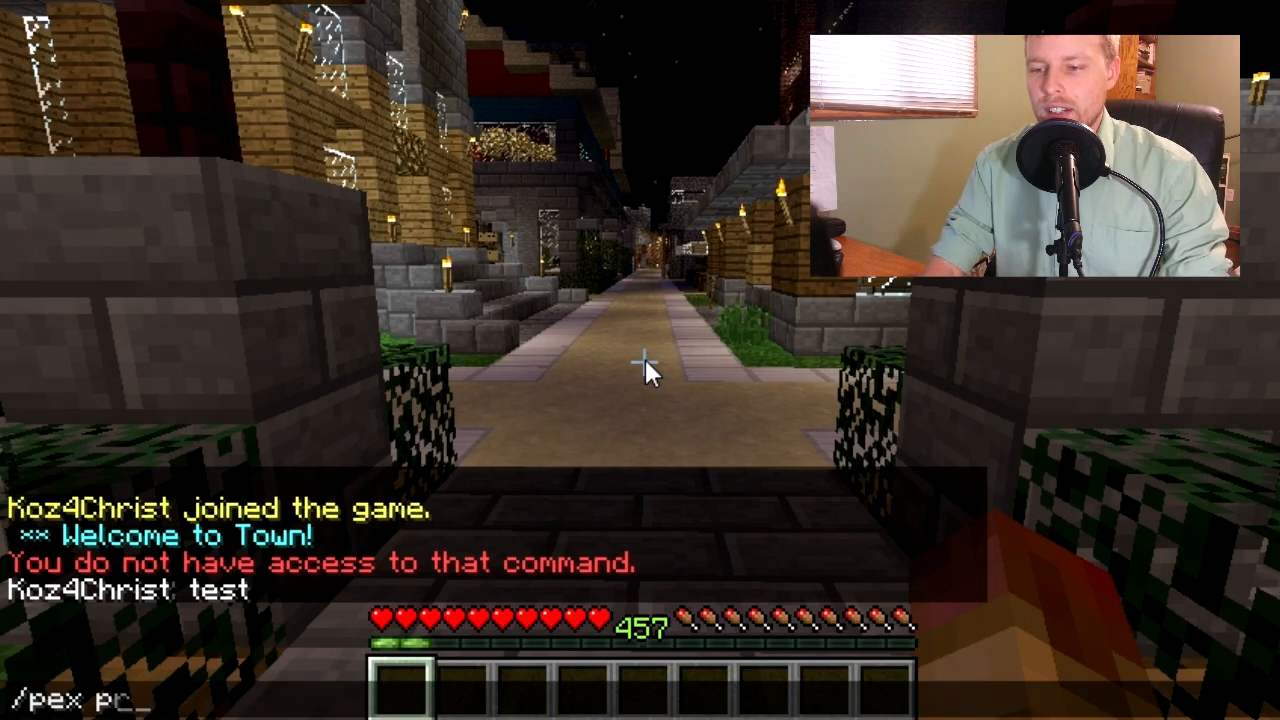
{"action": "type", "text": "goupr"}
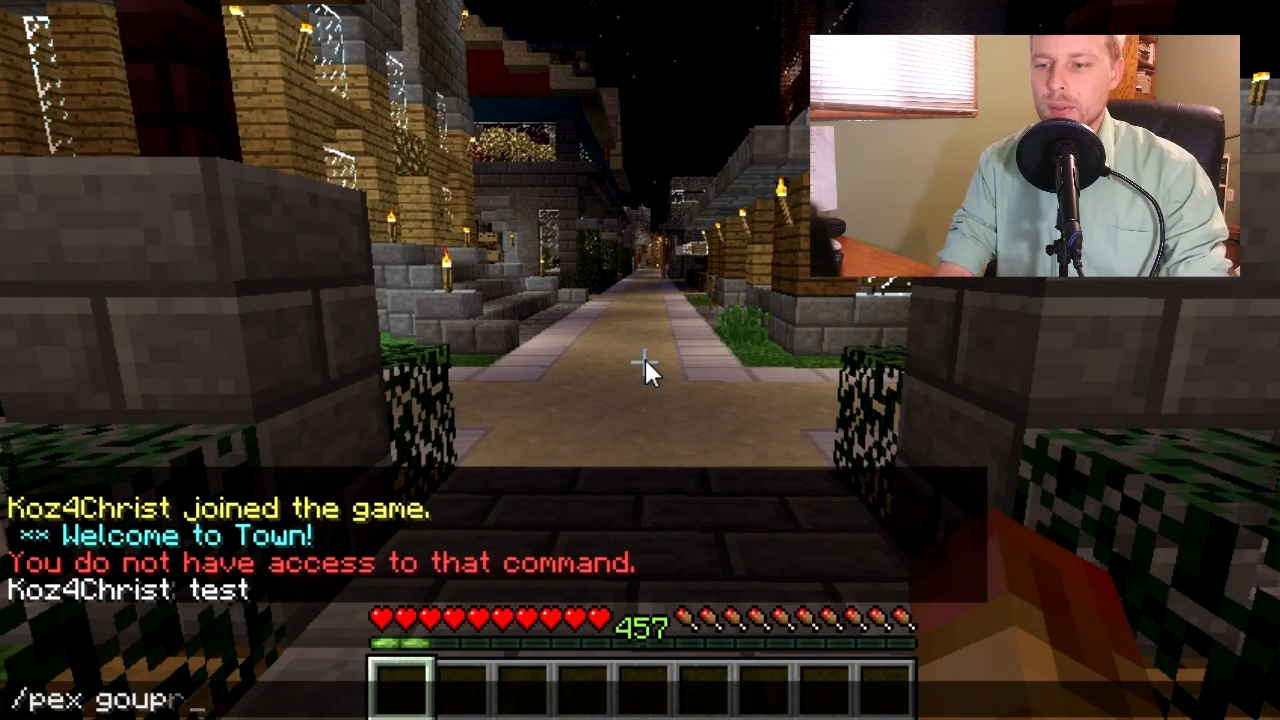
{"action": "type", "text": "user Koz4Christ"}
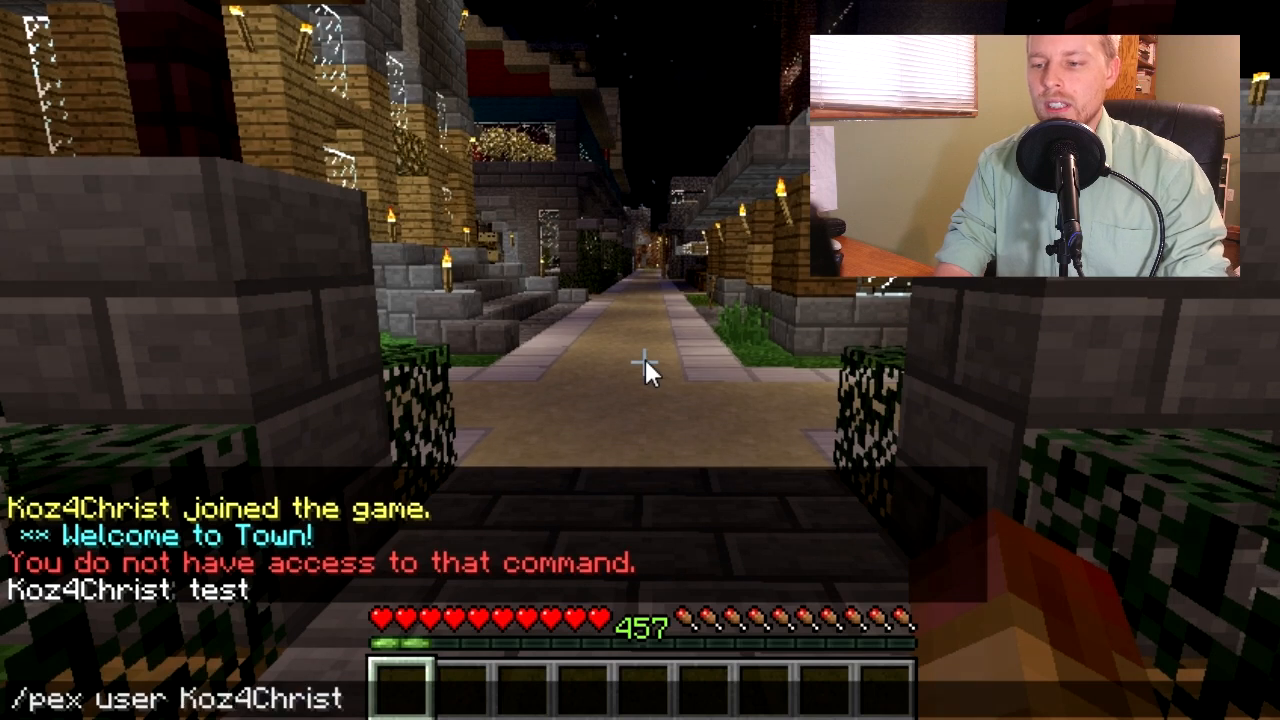
{"action": "type", "text": "group set"}
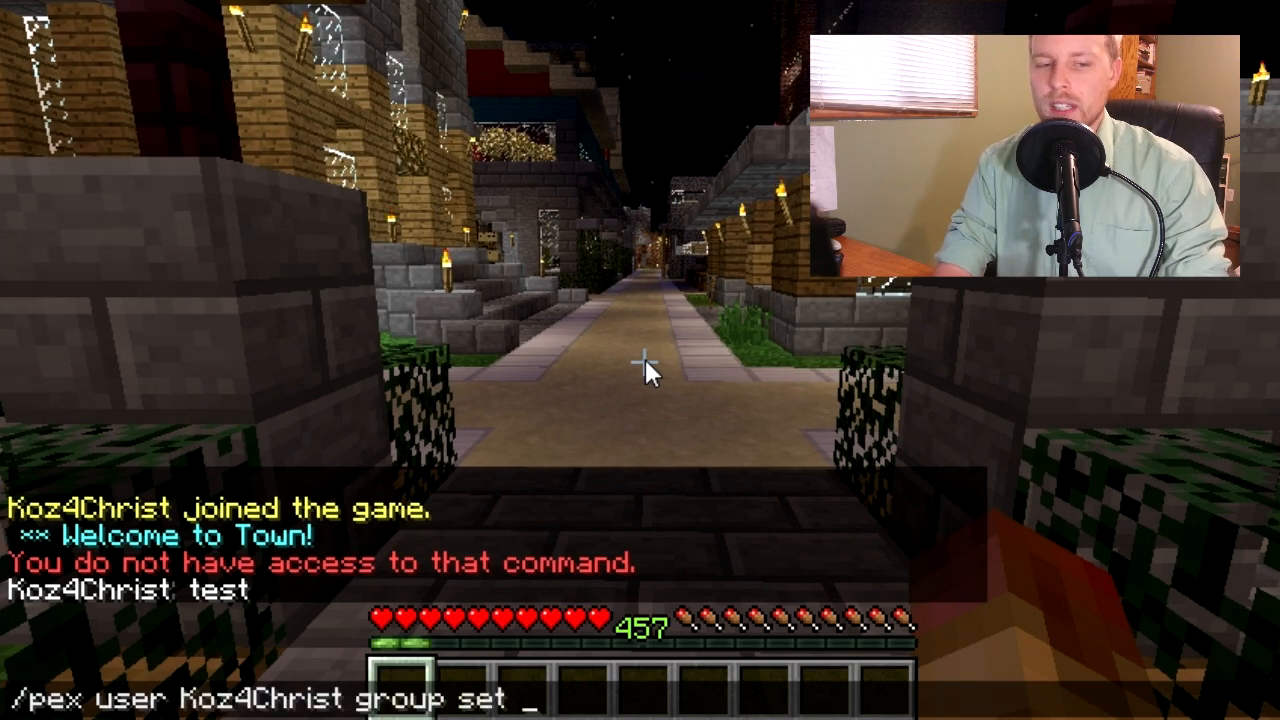
{"action": "type", "text": "member"}
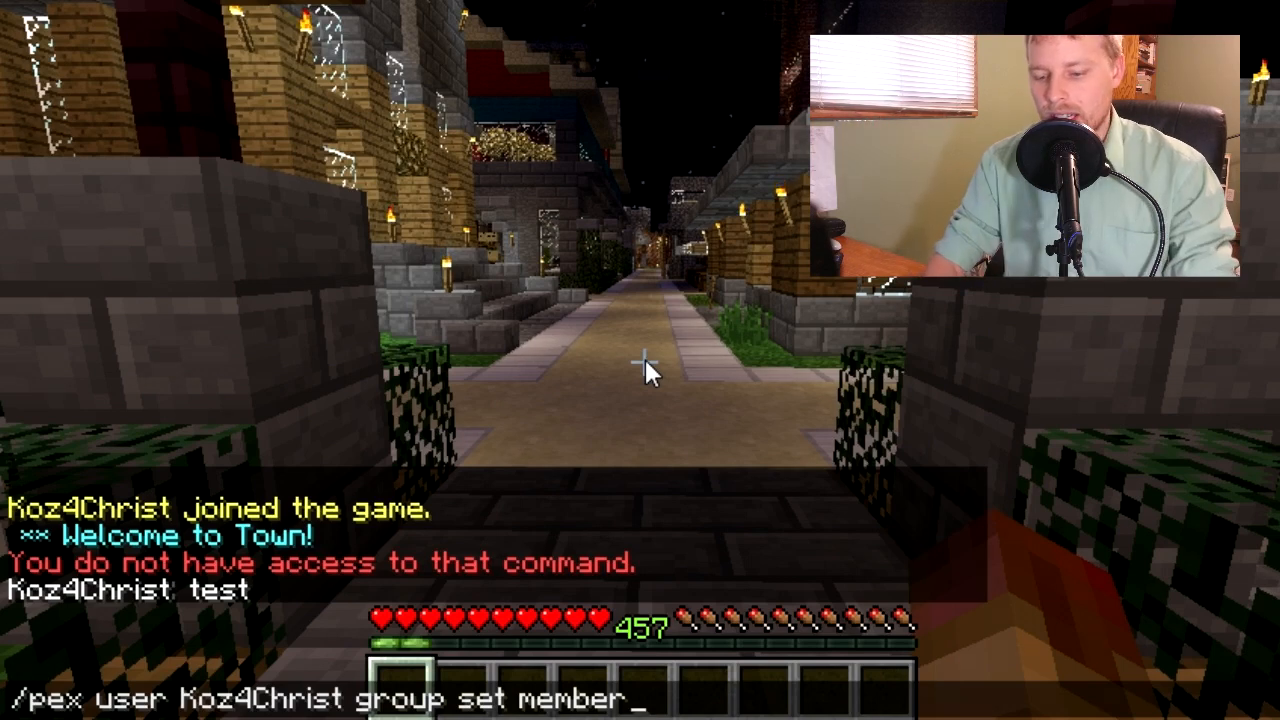
{"action": "key", "text": "Return"}
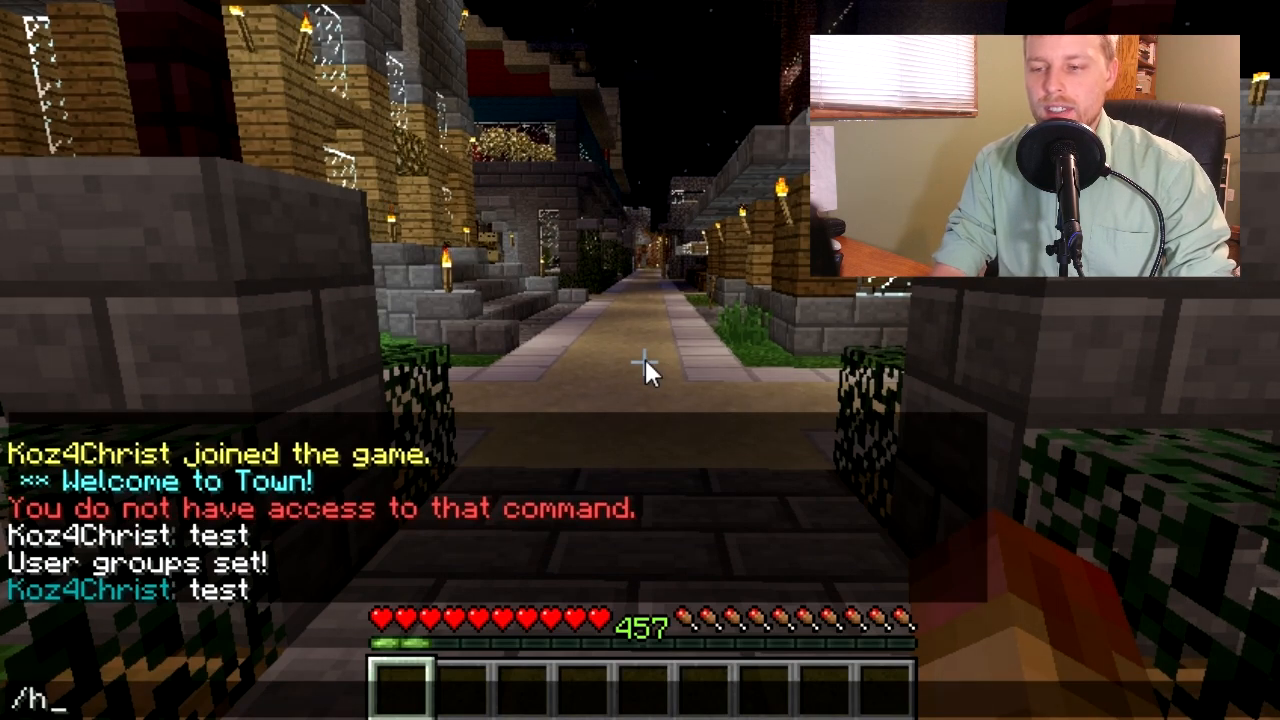
Send the /home teleport command to reach the town sign area.
{"action": "key", "text": "Return"}
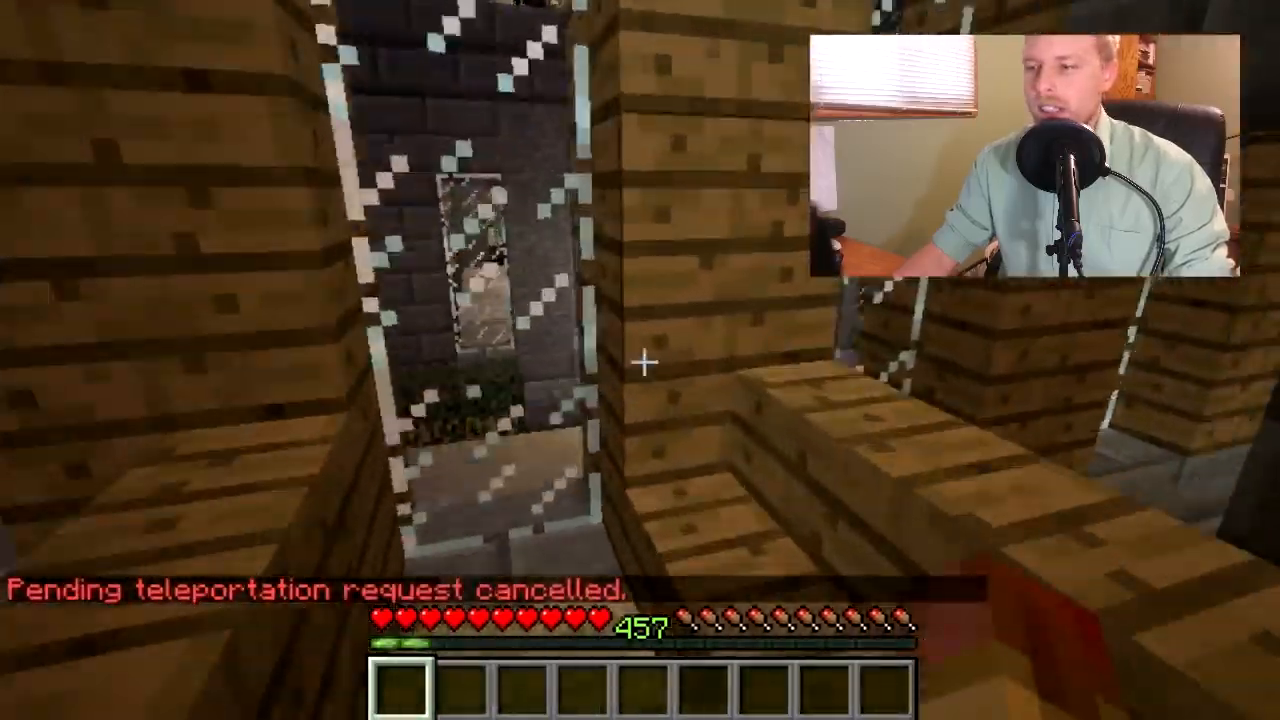
{"action": "mouse_move", "coordinate": [640, 360]}
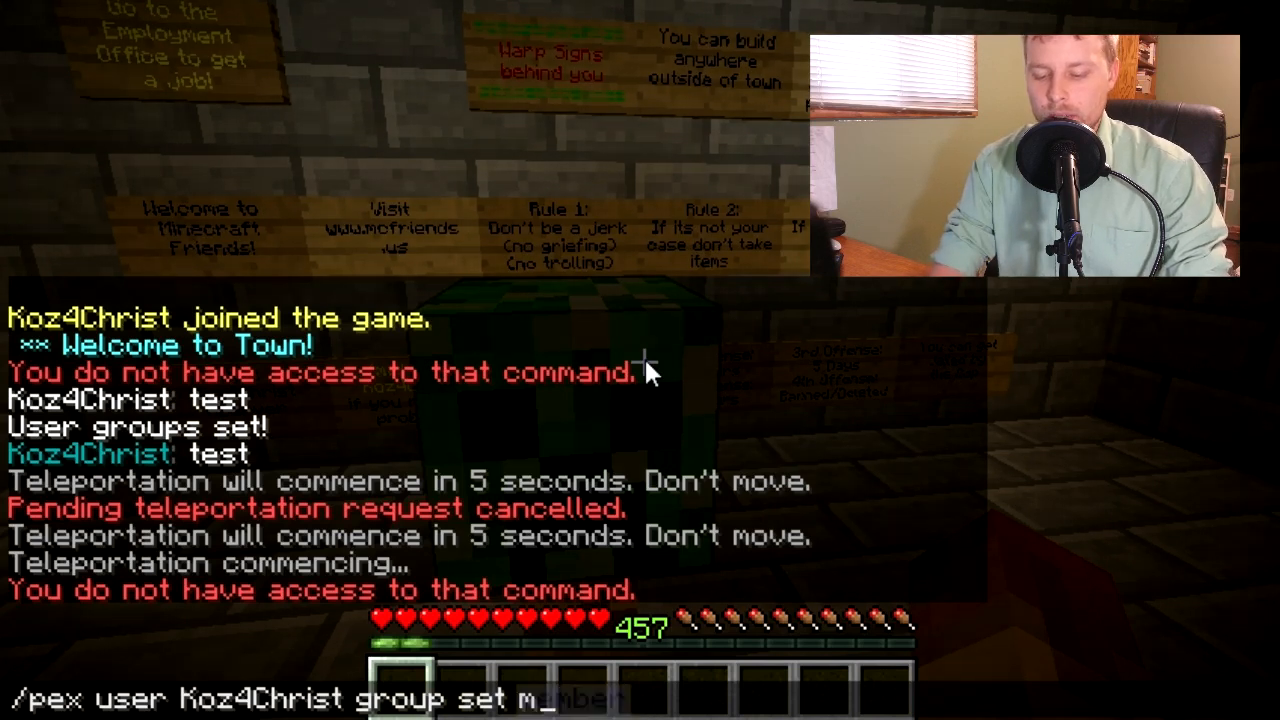
Set the group again, list the kits with /kit, claim /kit dtools, then start a fly command.
{"action": "type", "text": "odera"}
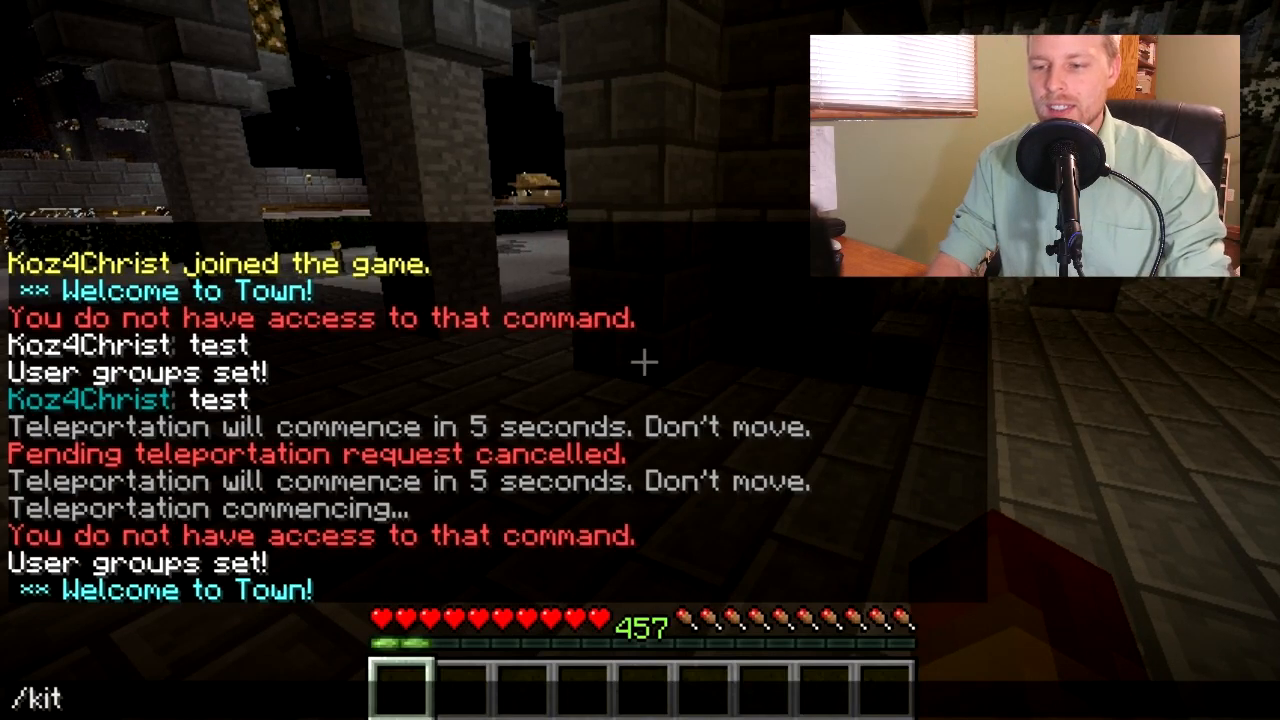
{"action": "key", "text": "Return"}
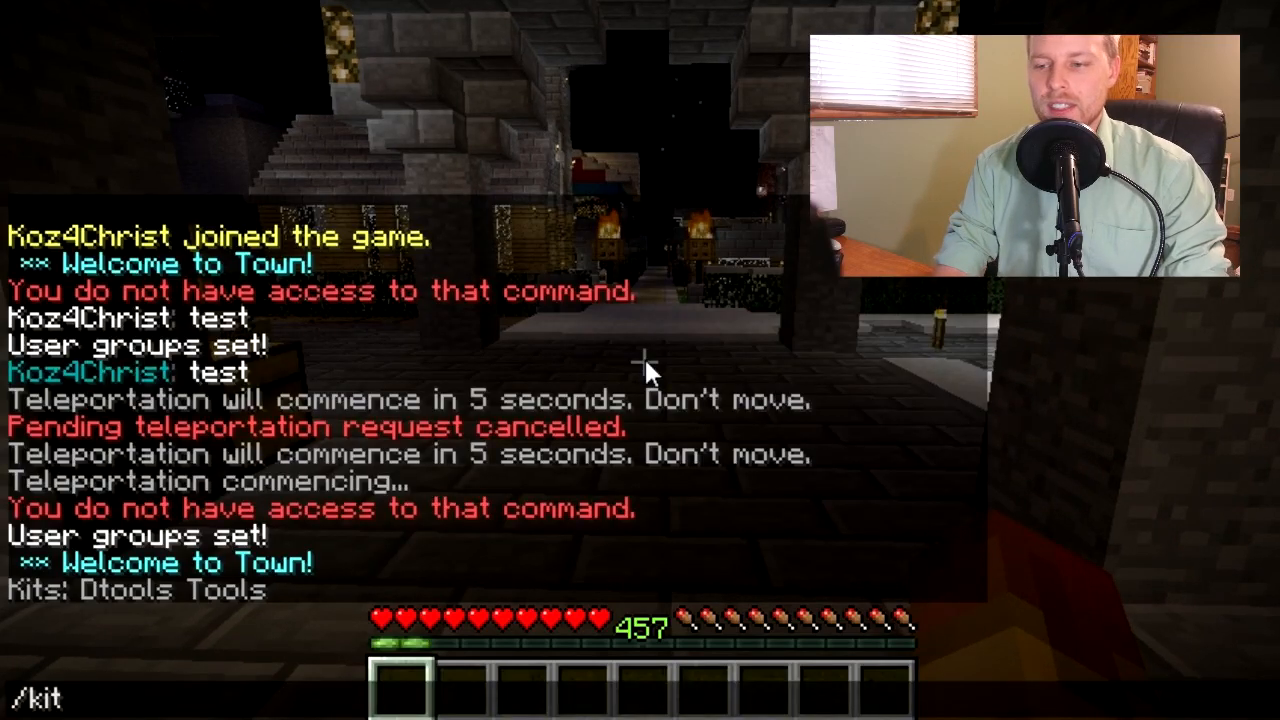
{"action": "key", "text": "Return"}
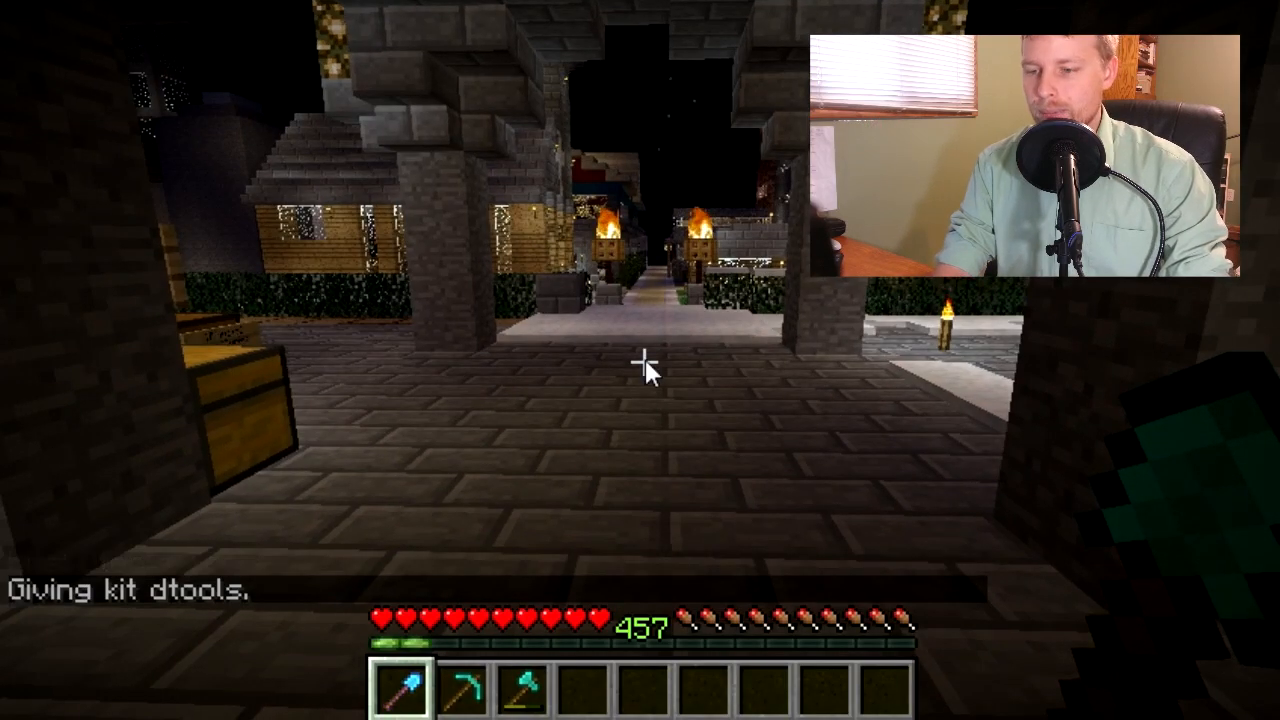
{"action": "key", "text": "t"}
{"action": "type", "text": "/"}
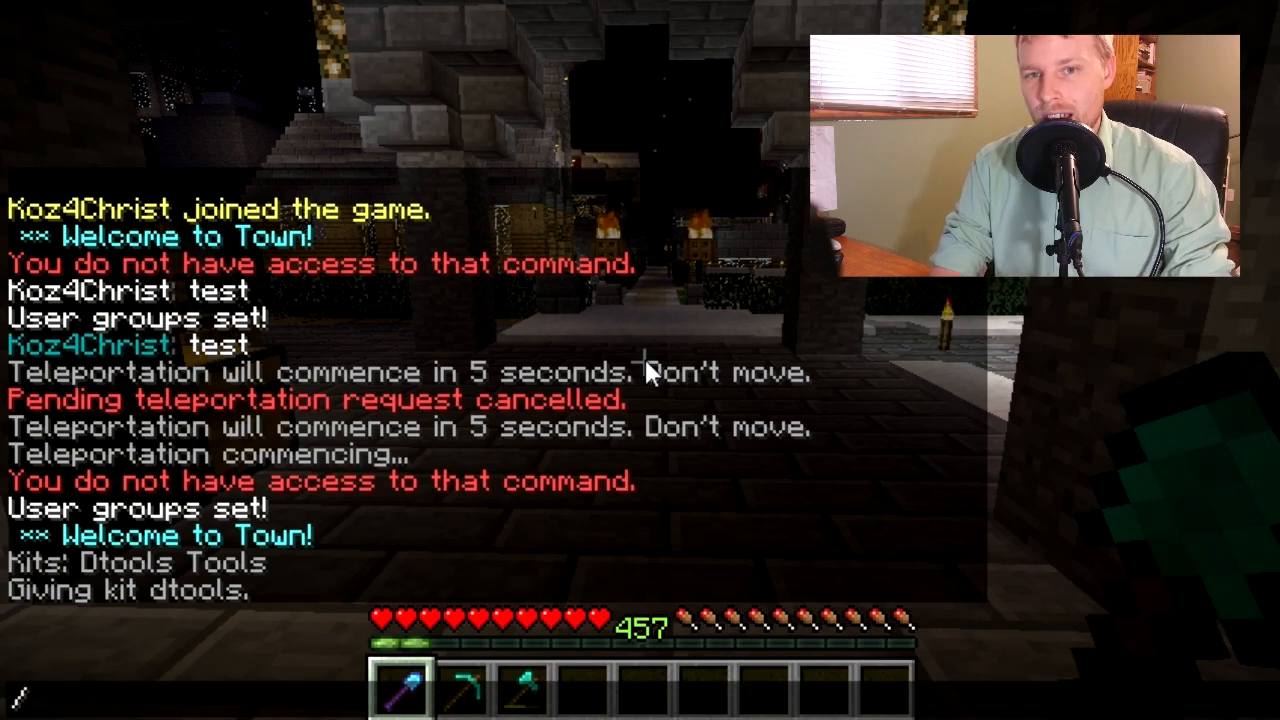
{"action": "type", "text": "fly"}
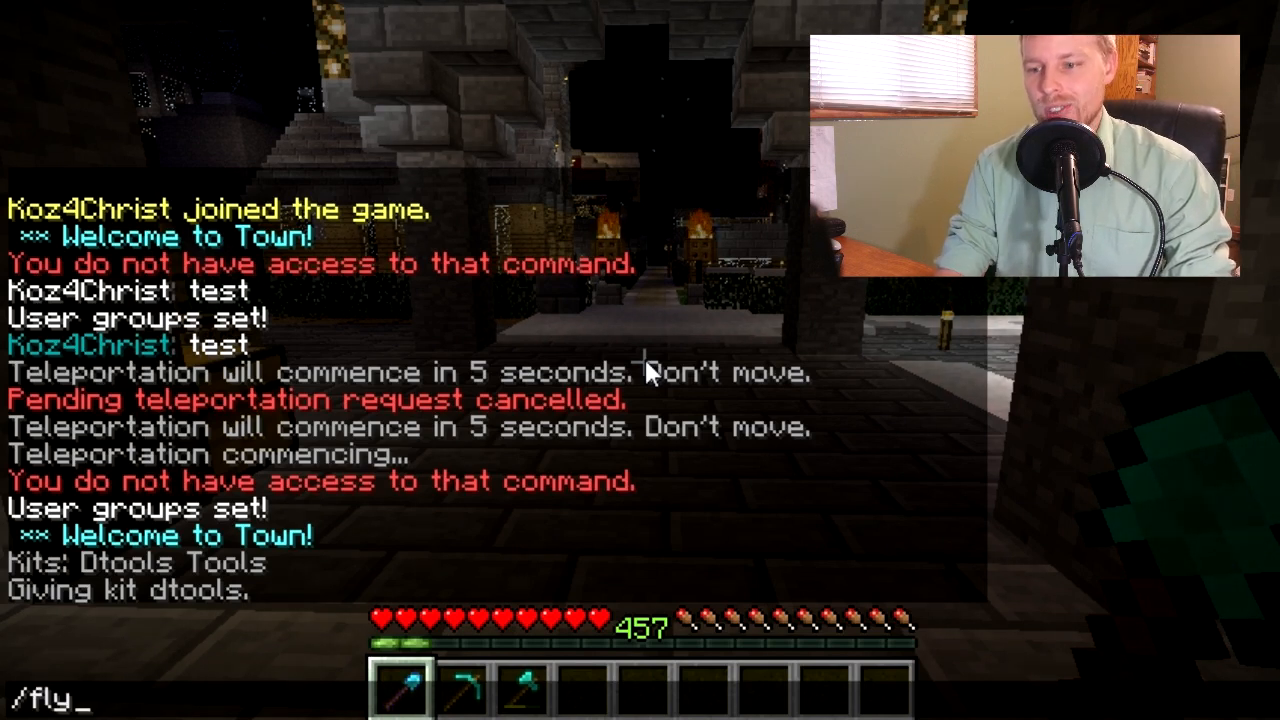